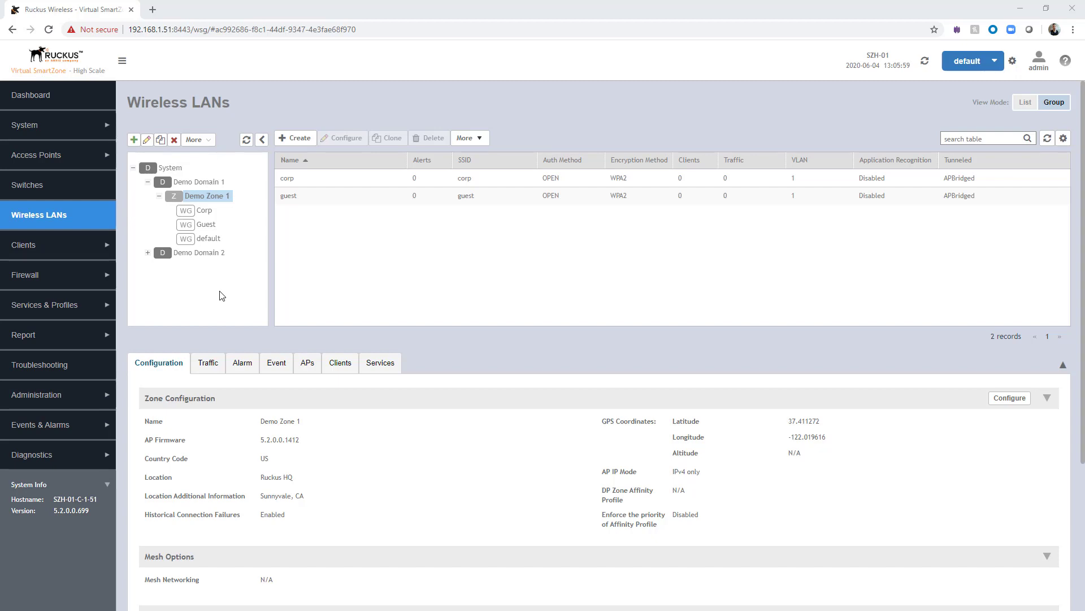
mouse_move(221, 303)
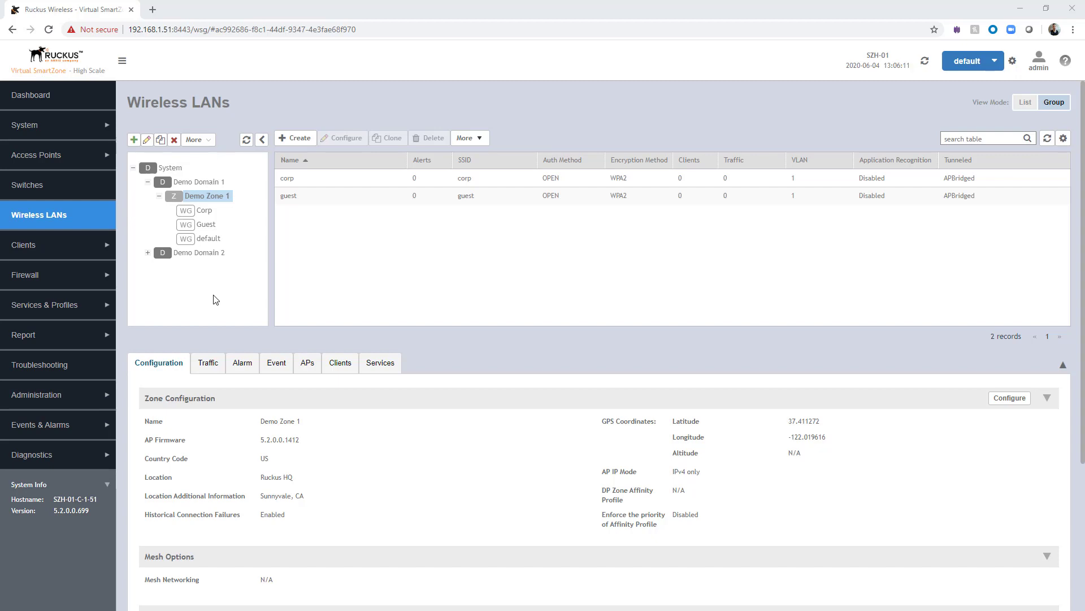
mouse_move(55, 160)
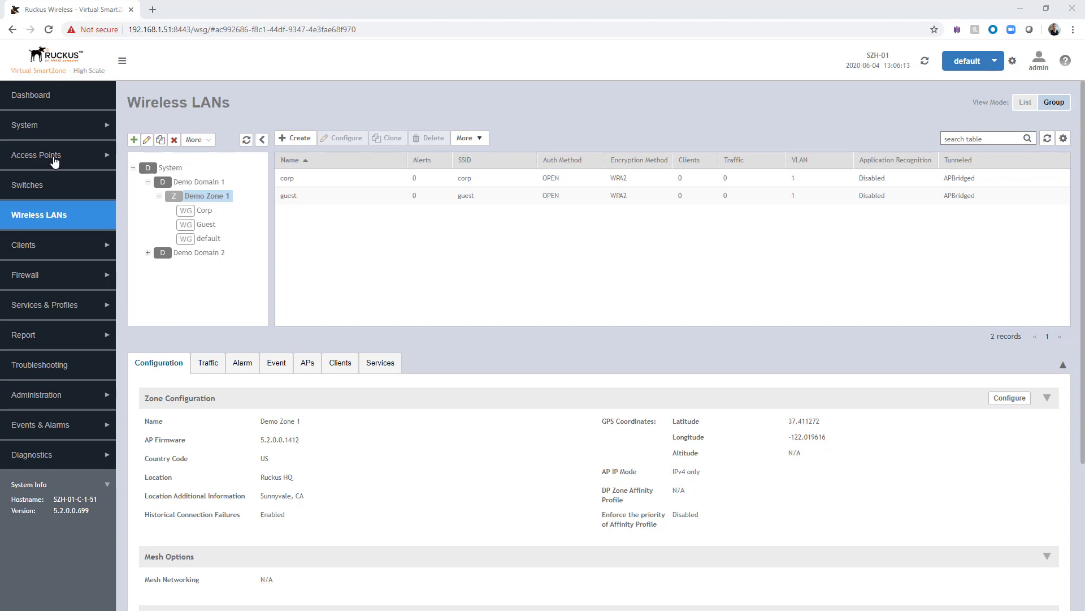
Browse the access points list under Demo Domain 1 > Demo Zone 1, viewing AP-Group-2 then the default group.
left_click(35, 155)
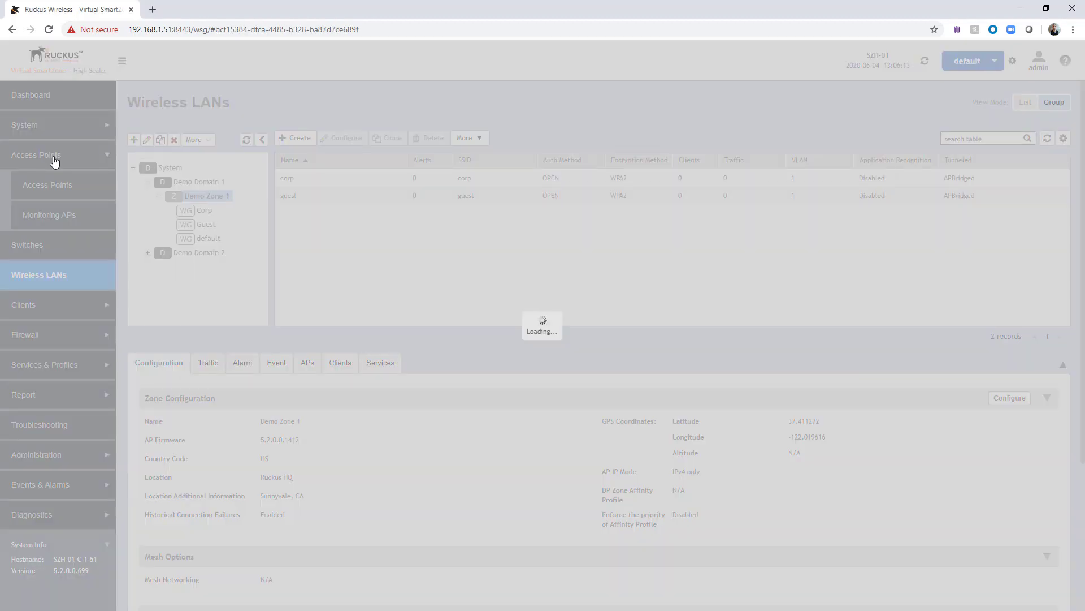
left_click(47, 184)
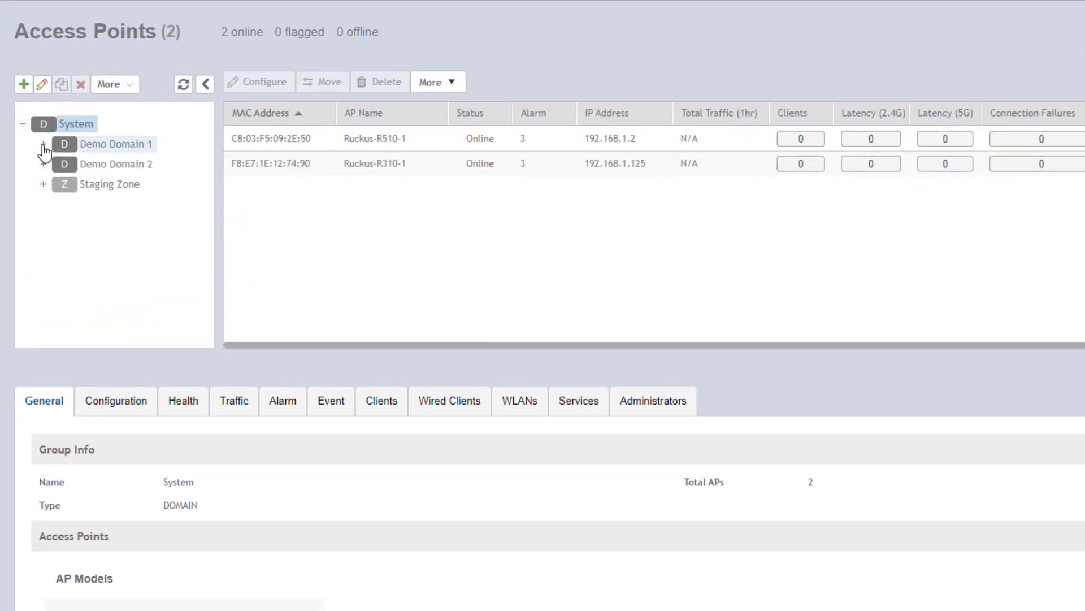
left_click(43, 143)
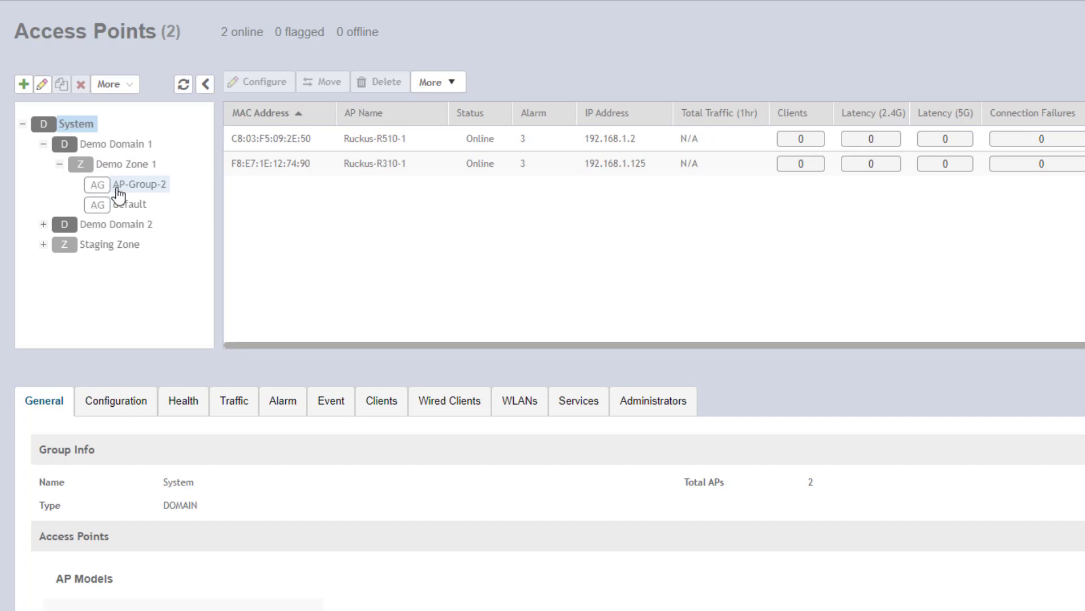
left_click(145, 184)
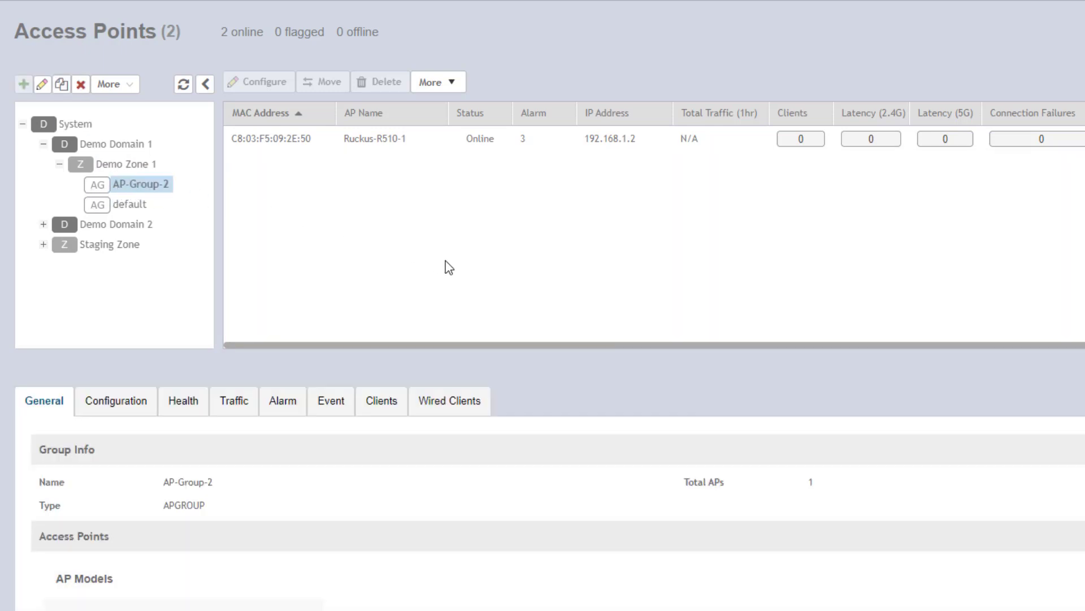
mouse_move(199, 211)
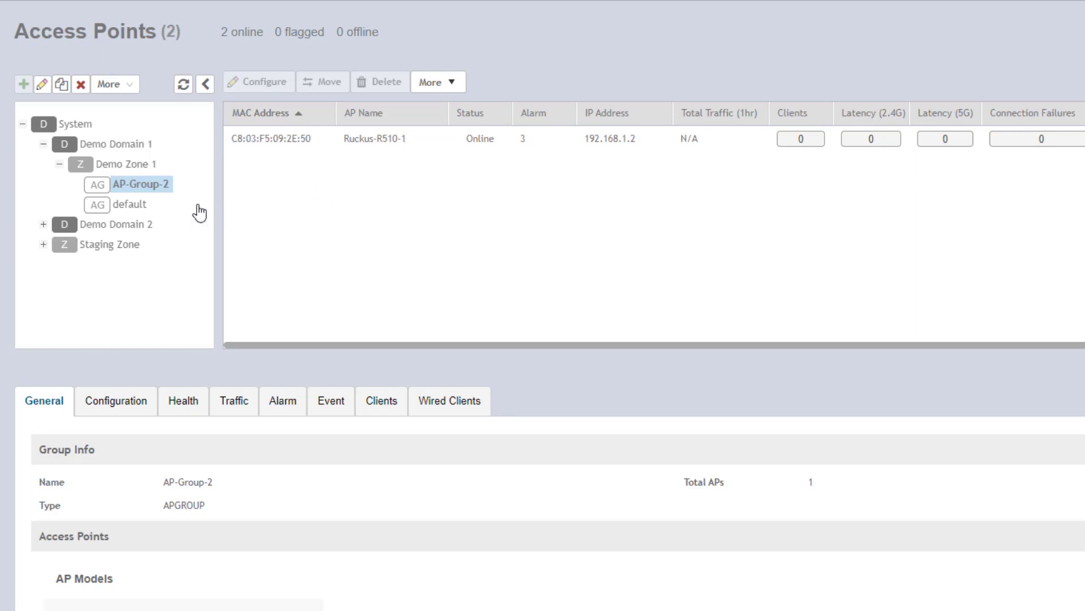
left_click(129, 204)
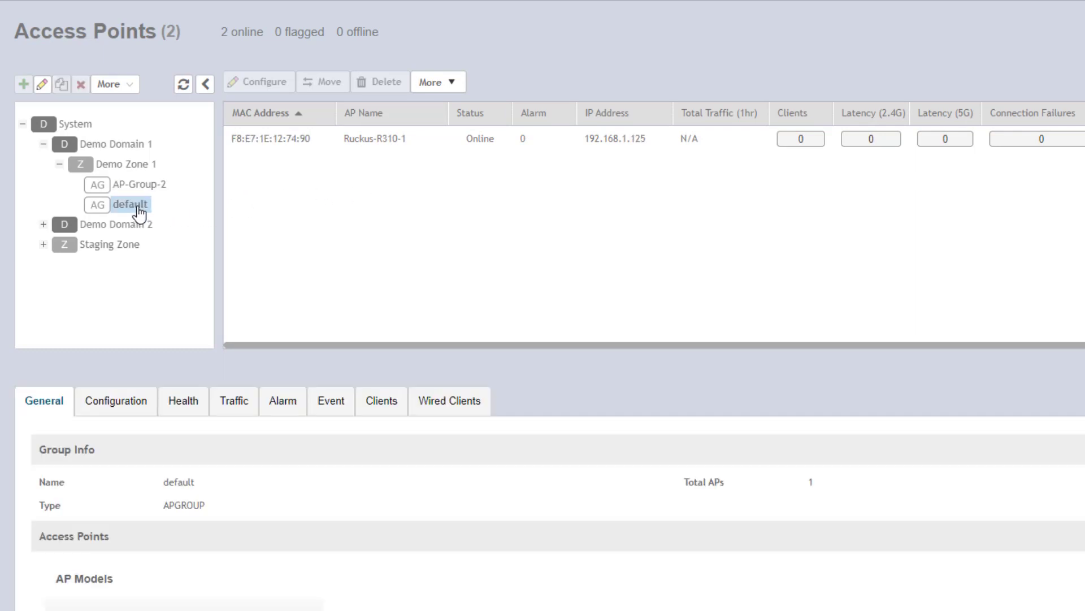
mouse_move(286, 192)
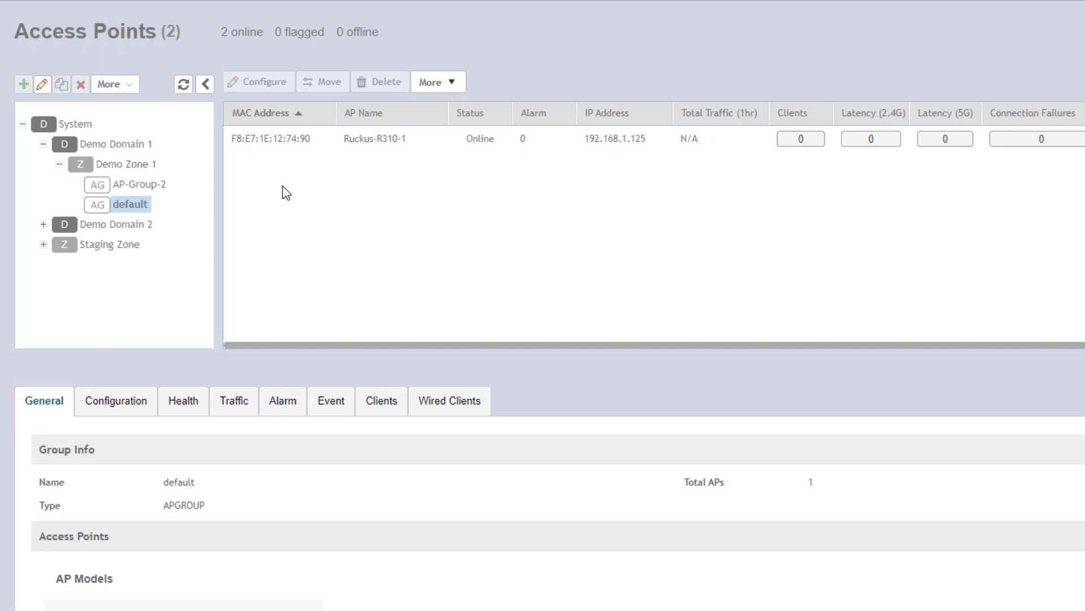
mouse_move(278, 187)
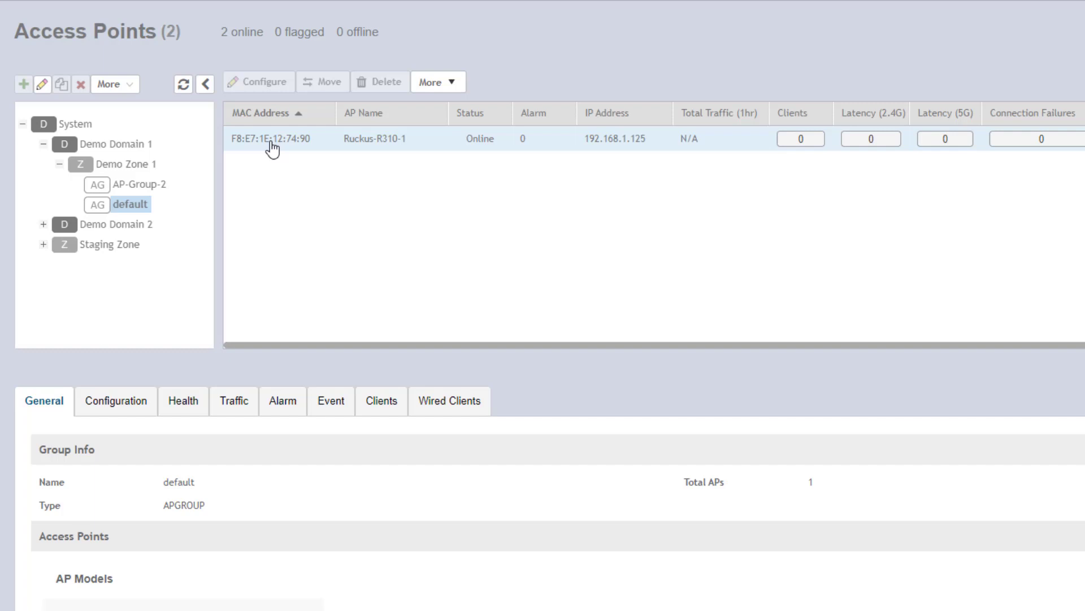
mouse_move(270, 164)
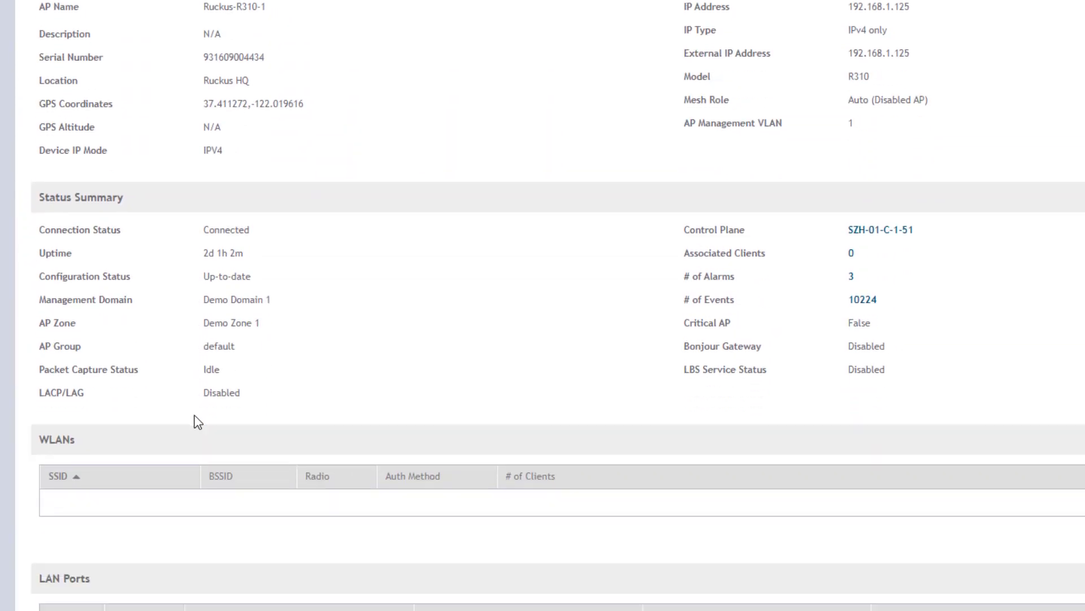
Scroll through Ruckus-R310-1's General info and status summary, then back up.
scroll("down", 3)
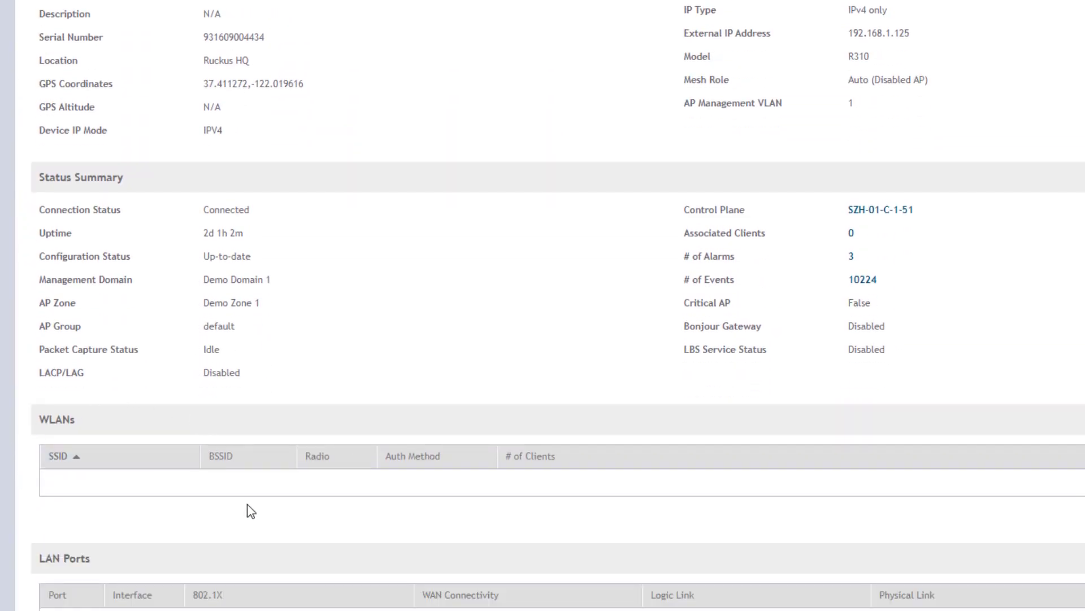
scroll("up", 3)
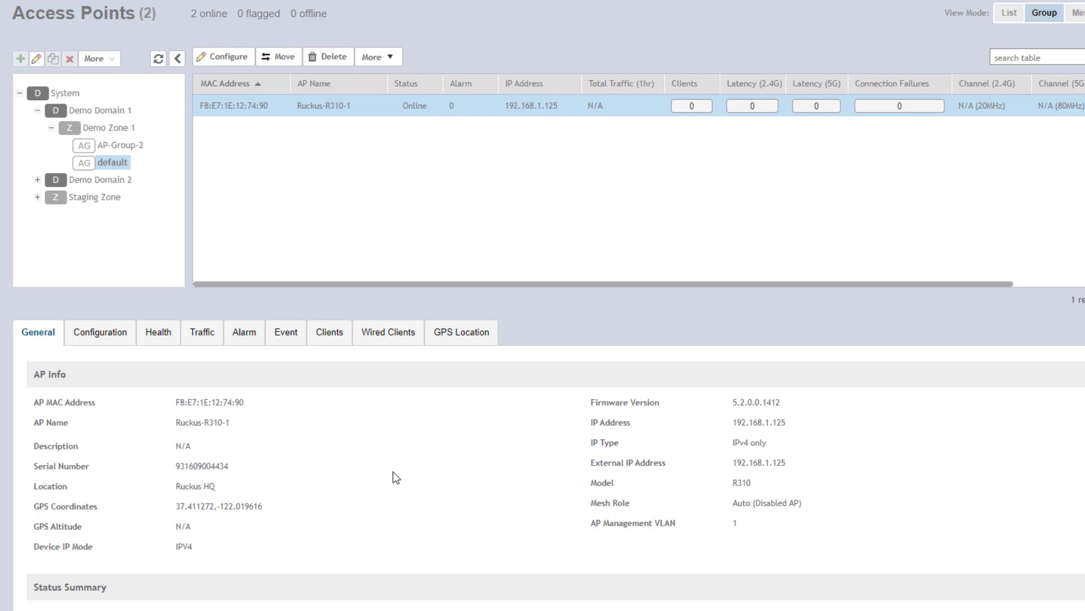
mouse_move(112, 162)
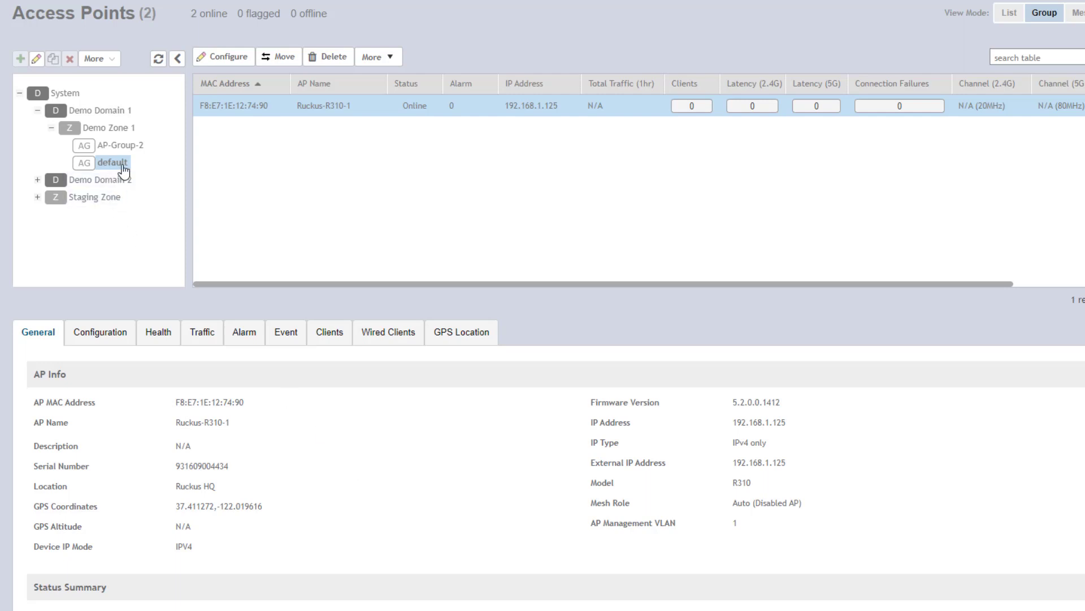
mouse_move(123, 166)
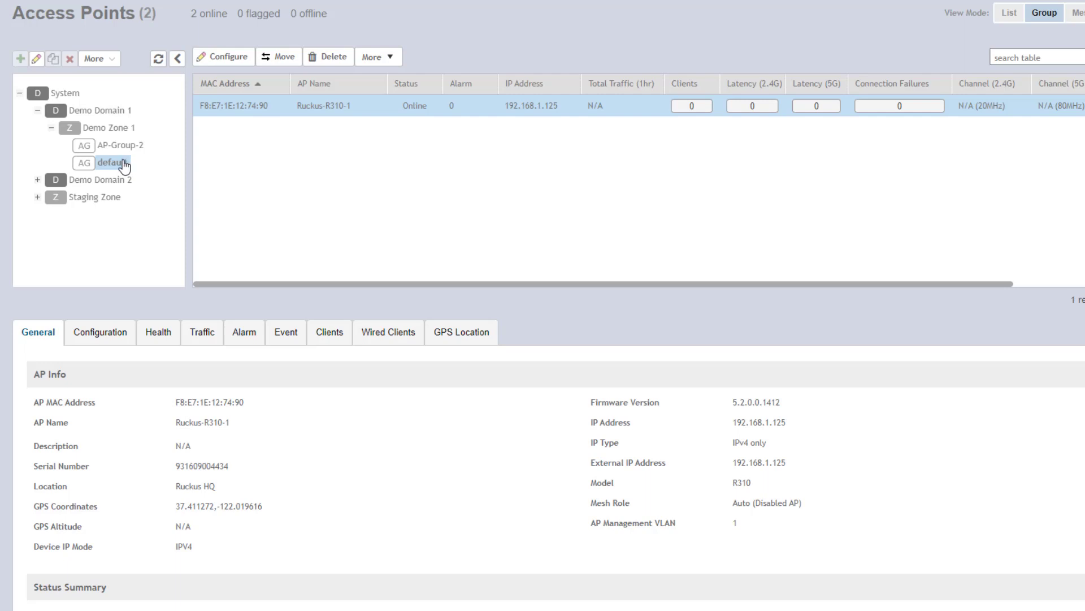
mouse_move(160, 229)
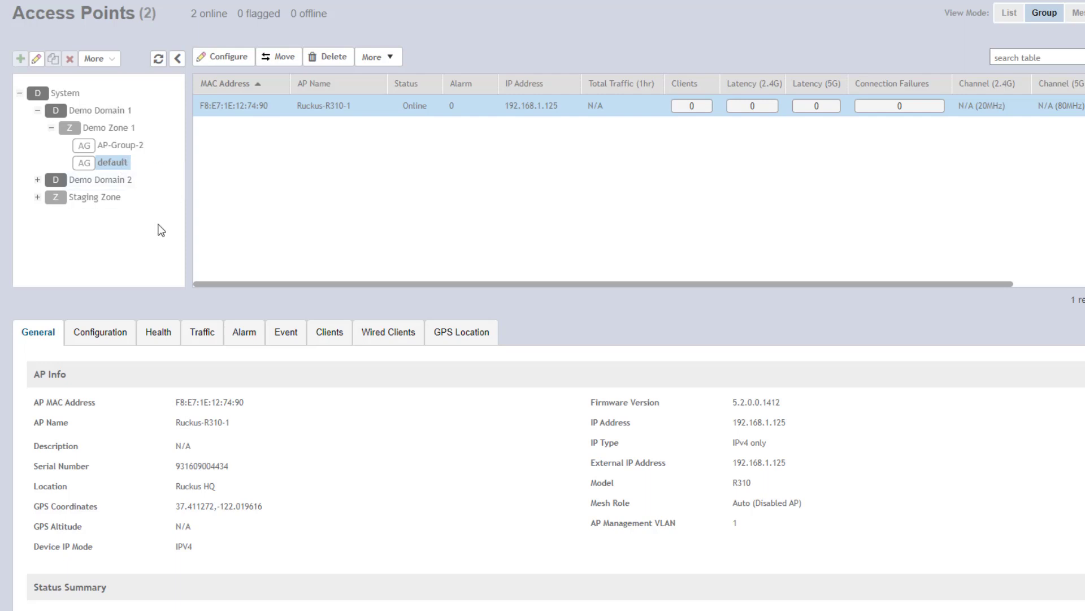
mouse_move(155, 232)
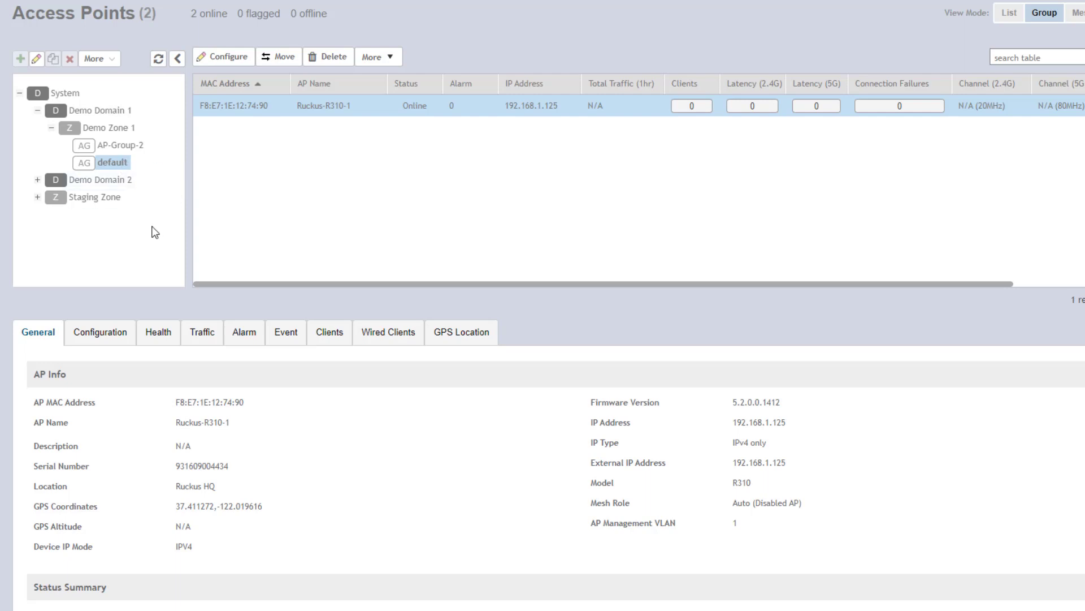
mouse_move(152, 239)
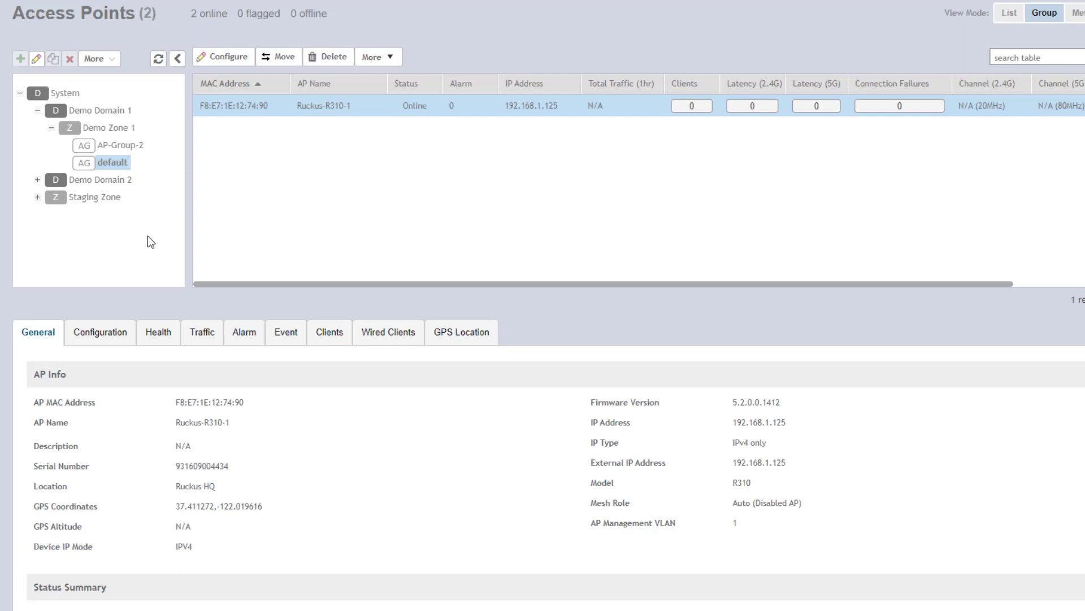
mouse_move(113, 162)
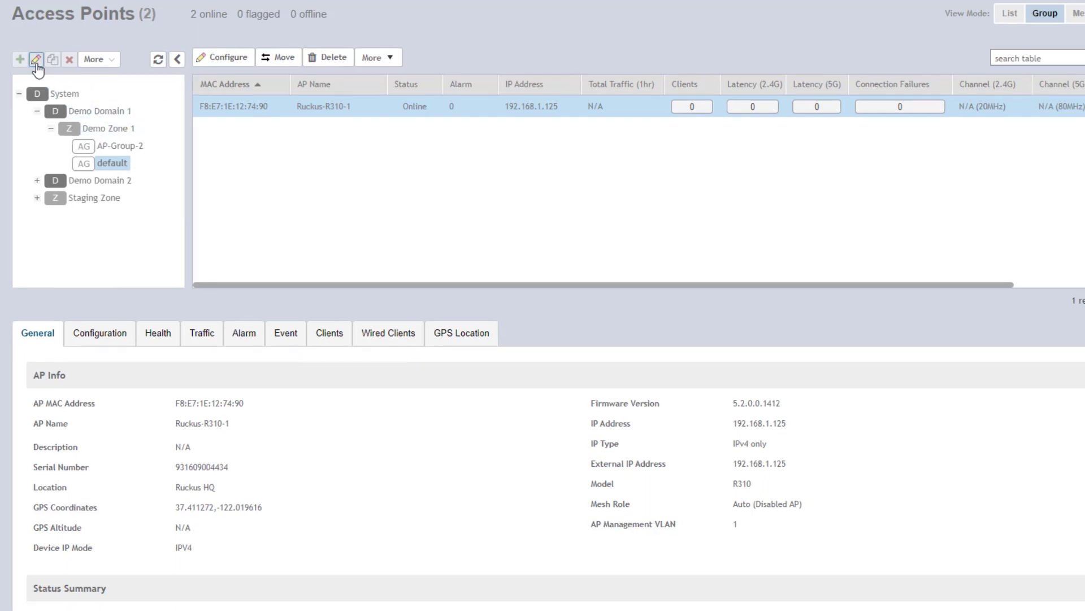
Configure the default group with WLAN Group Override set to Corp on both 2.4 GHz and 5 GHz radios.
left_click(35, 58)
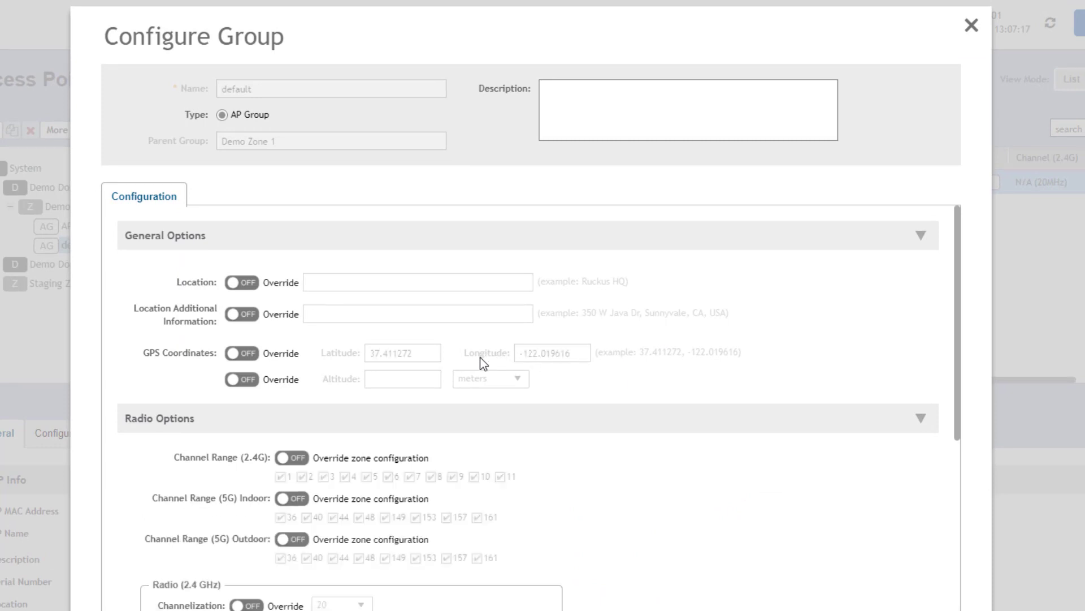
scroll("down", 3)
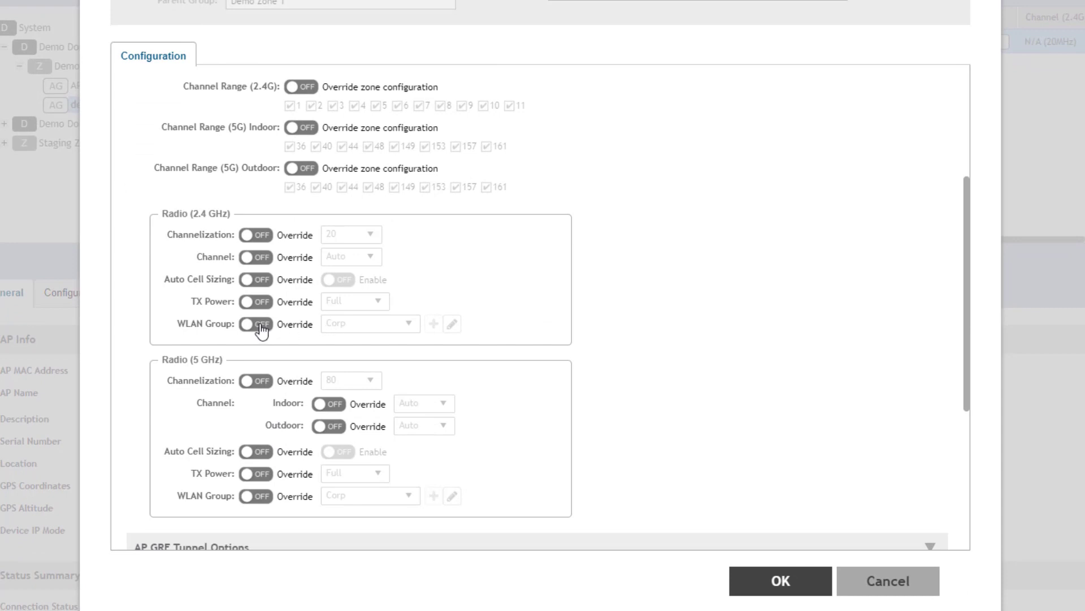
left_click(256, 323)
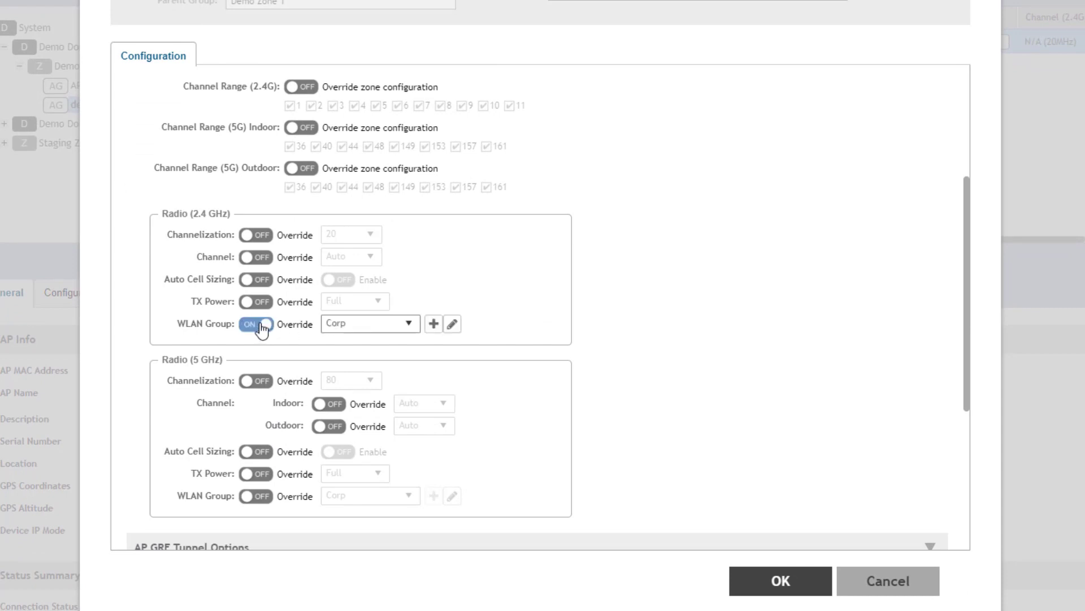
left_click(255, 495)
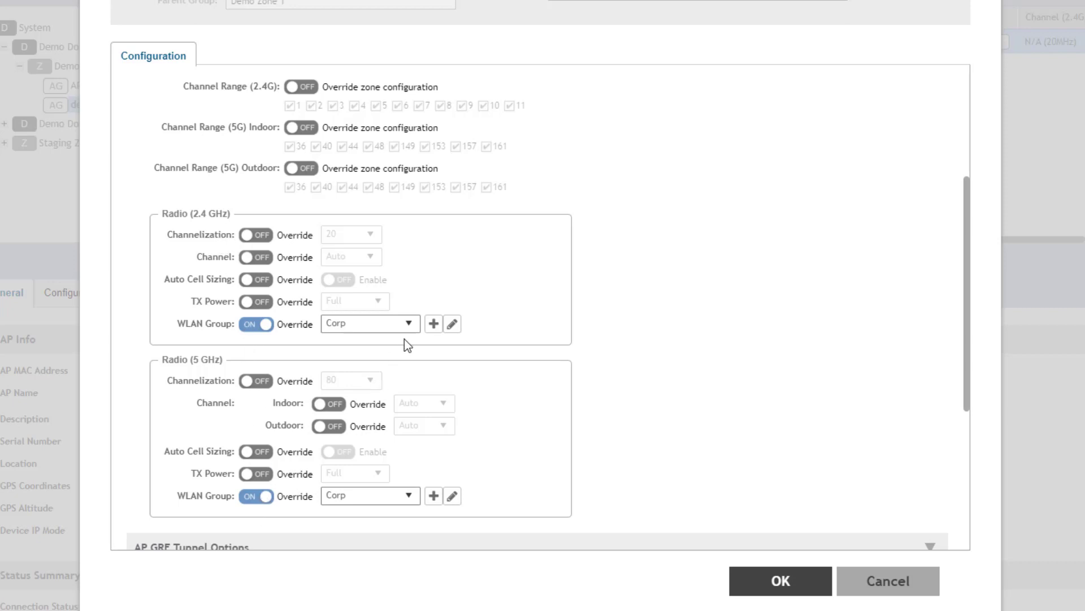
left_click(408, 323)
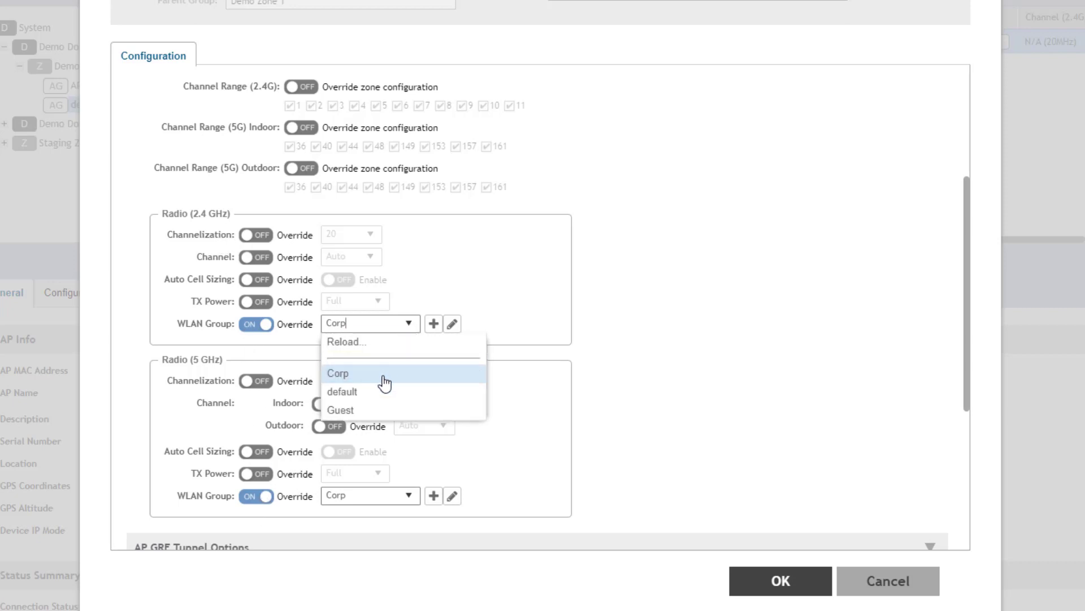
mouse_move(380, 380)
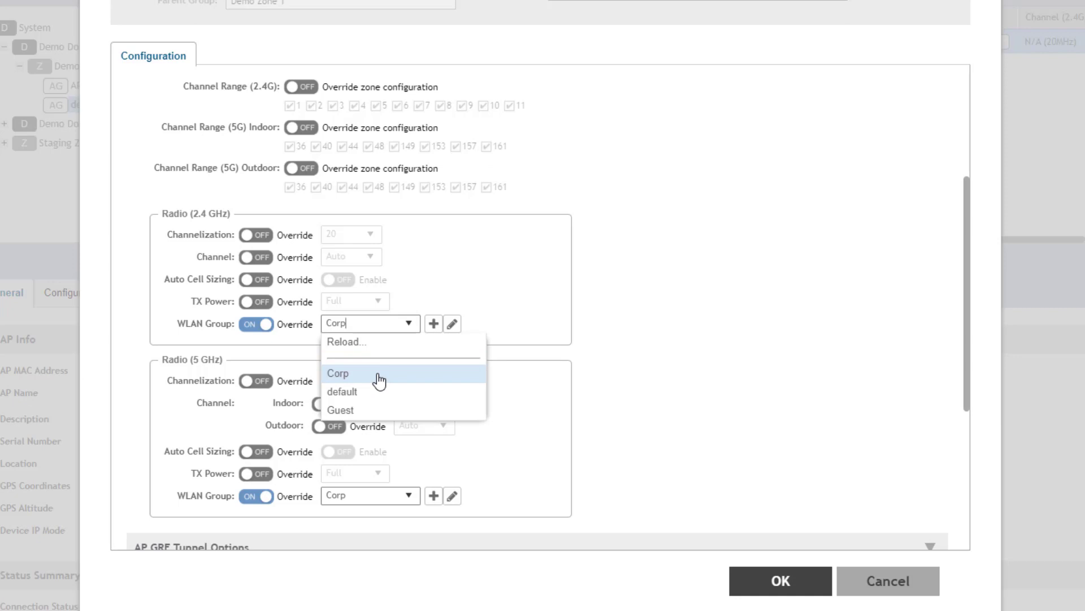
left_click(338, 373)
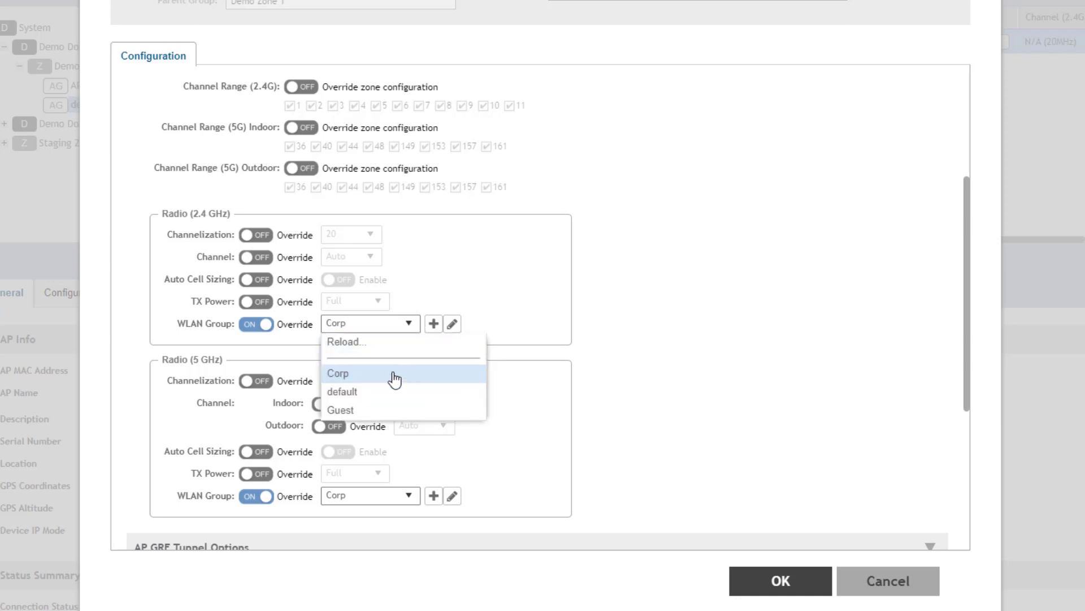
mouse_move(402, 391)
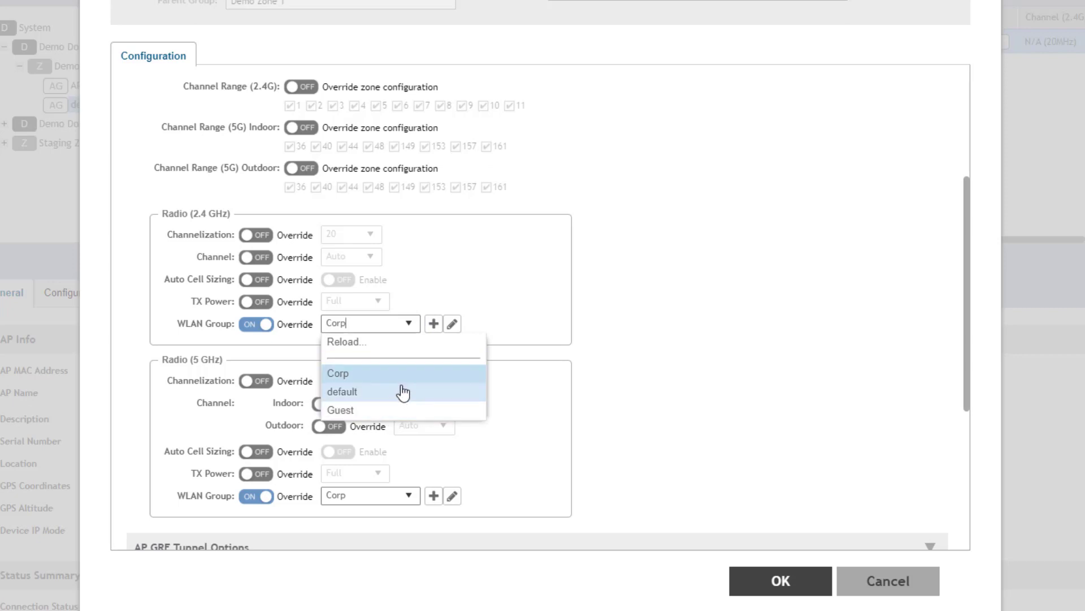
mouse_move(398, 378)
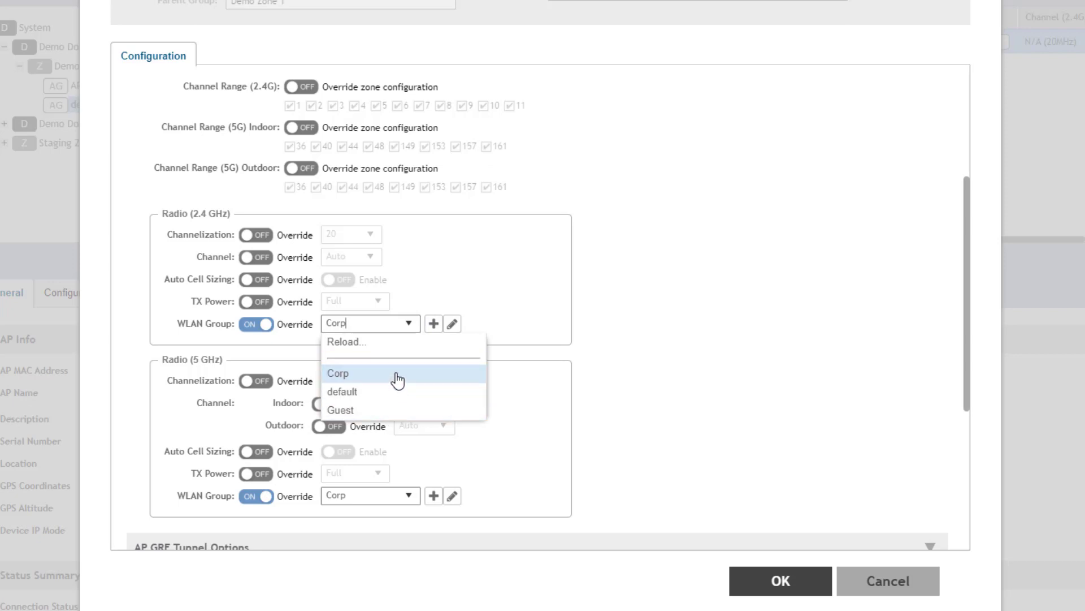
left_click(408, 495)
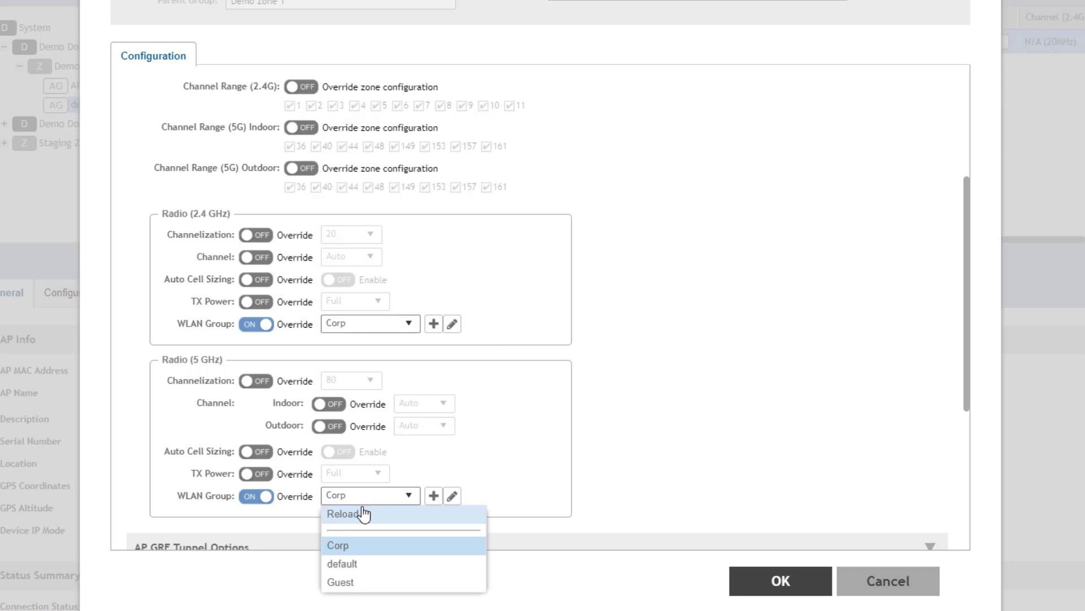
left_click(338, 545)
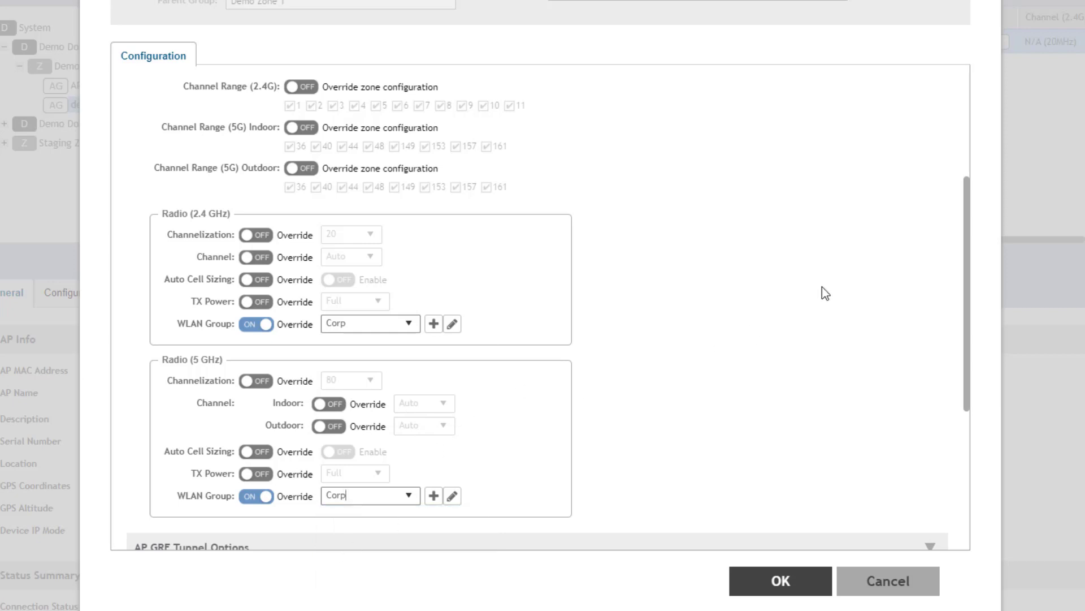
scroll("down", 3)
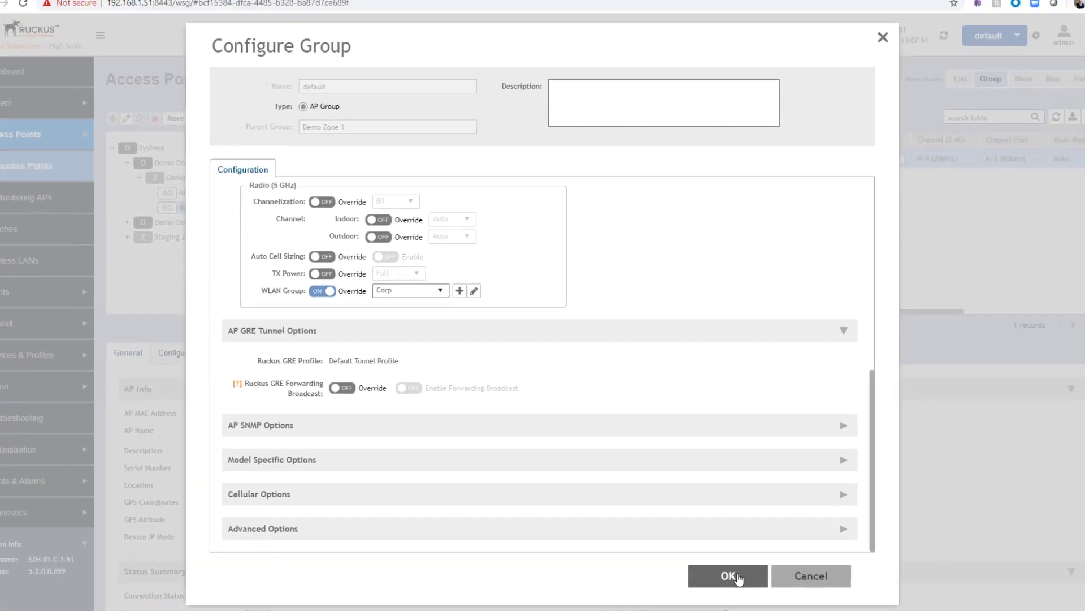
Save the default group's Corp override and review Ruckus-R310-1's status summary showing Up-to-date.
left_click(726, 576)
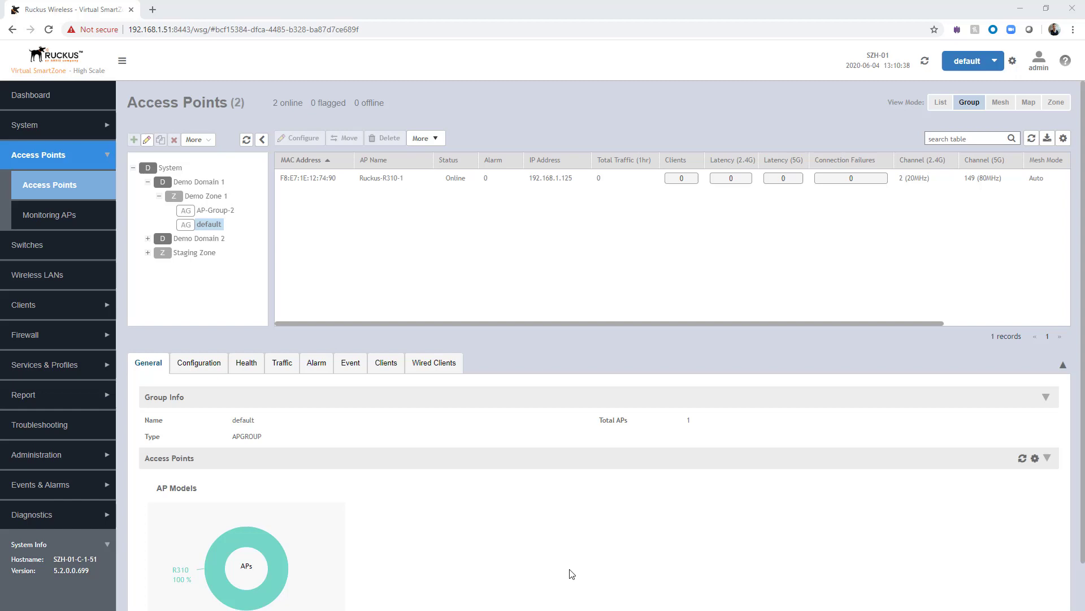
mouse_move(554, 559)
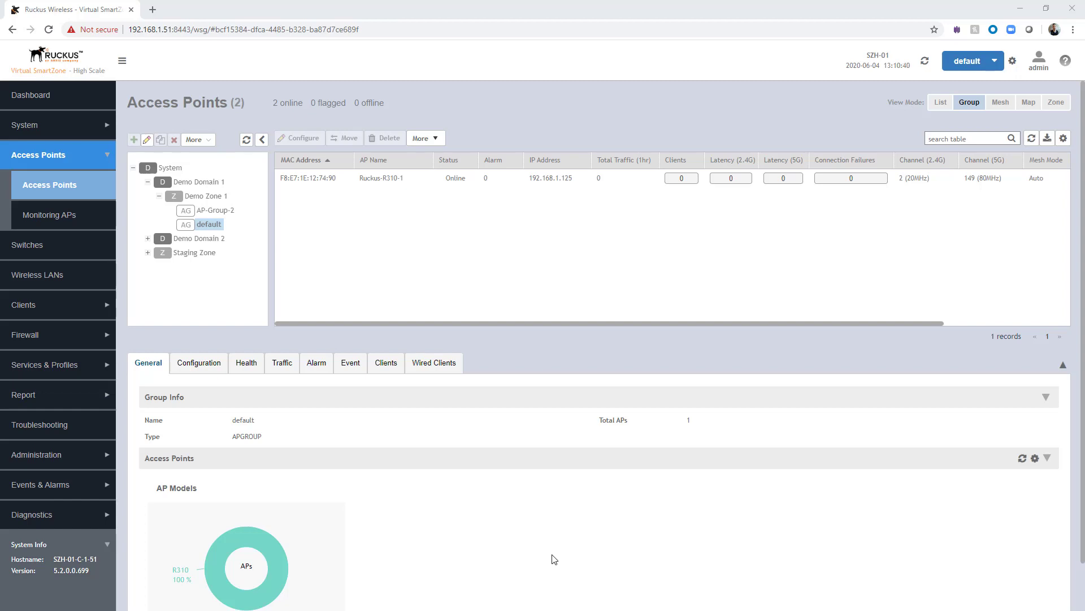
mouse_move(356, 300)
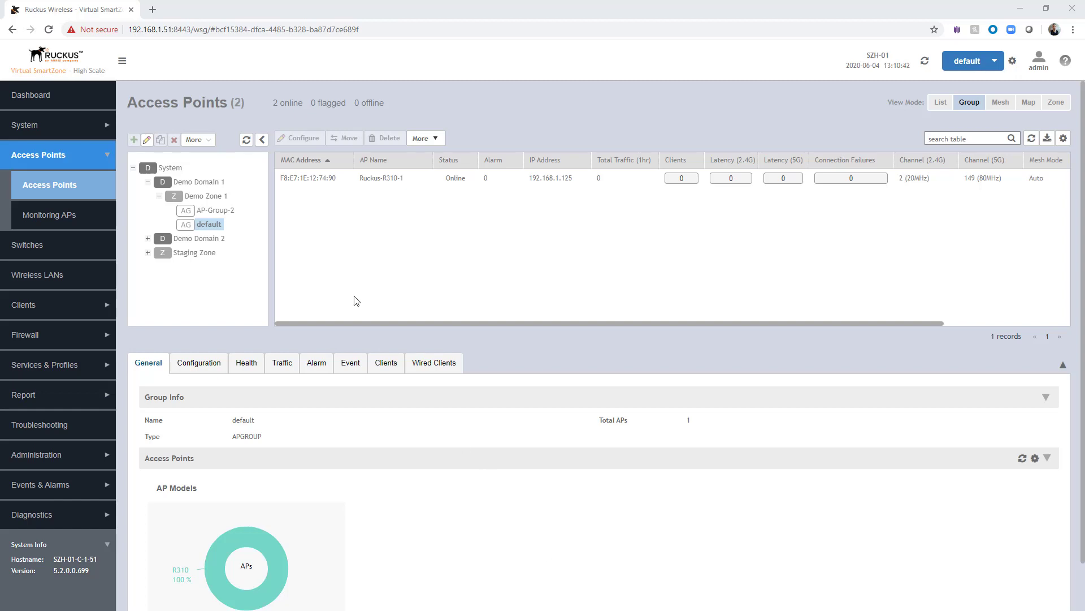
mouse_move(312, 205)
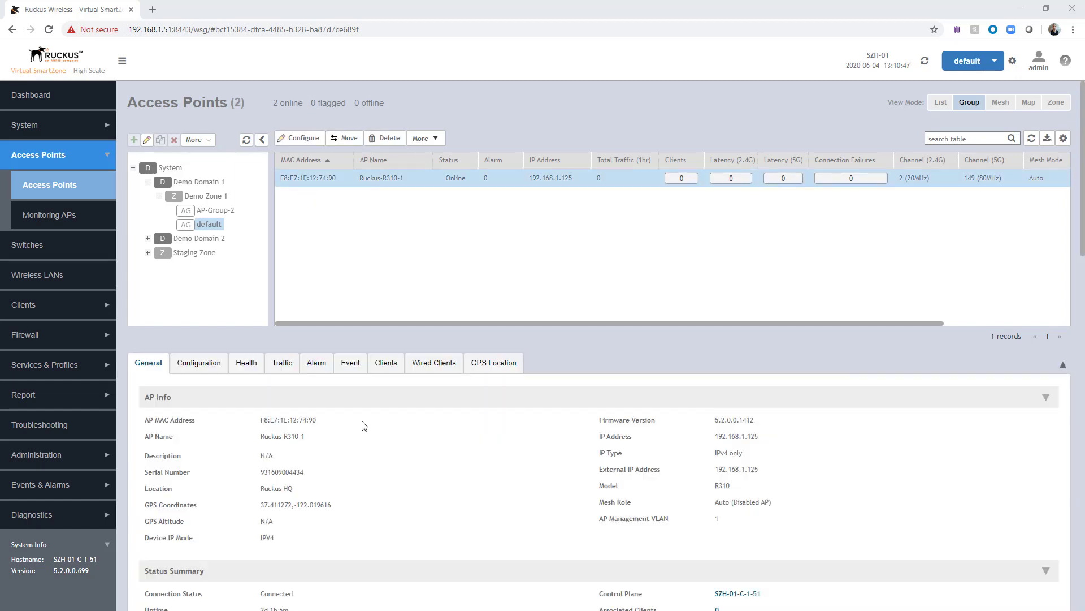
scroll("down", 3)
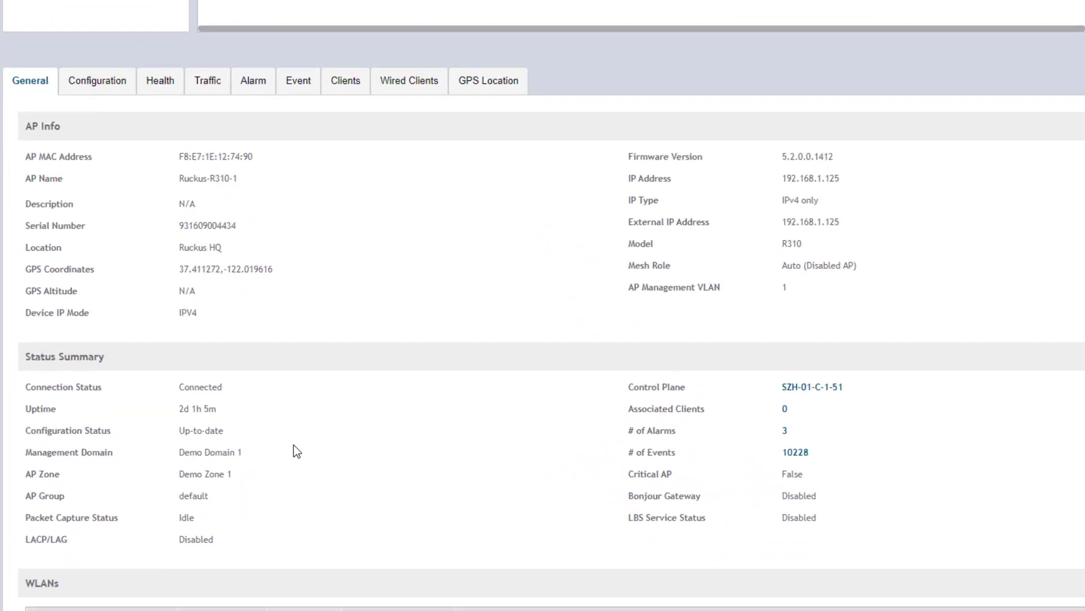
scroll("down", 3)
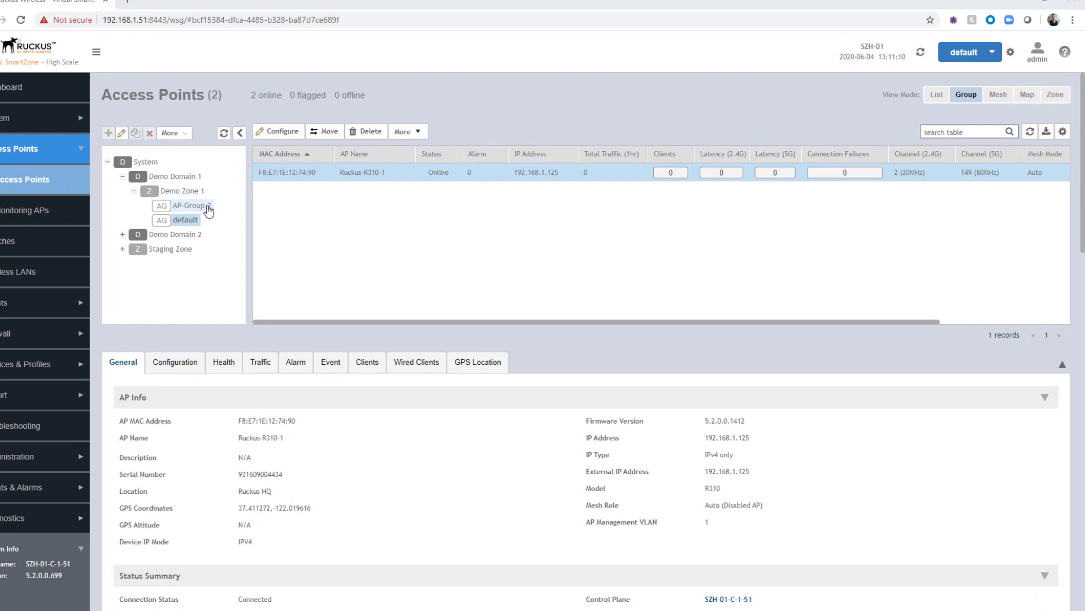
Bring up AP-Group-2's Configure Group form at its radio settings.
left_click(192, 206)
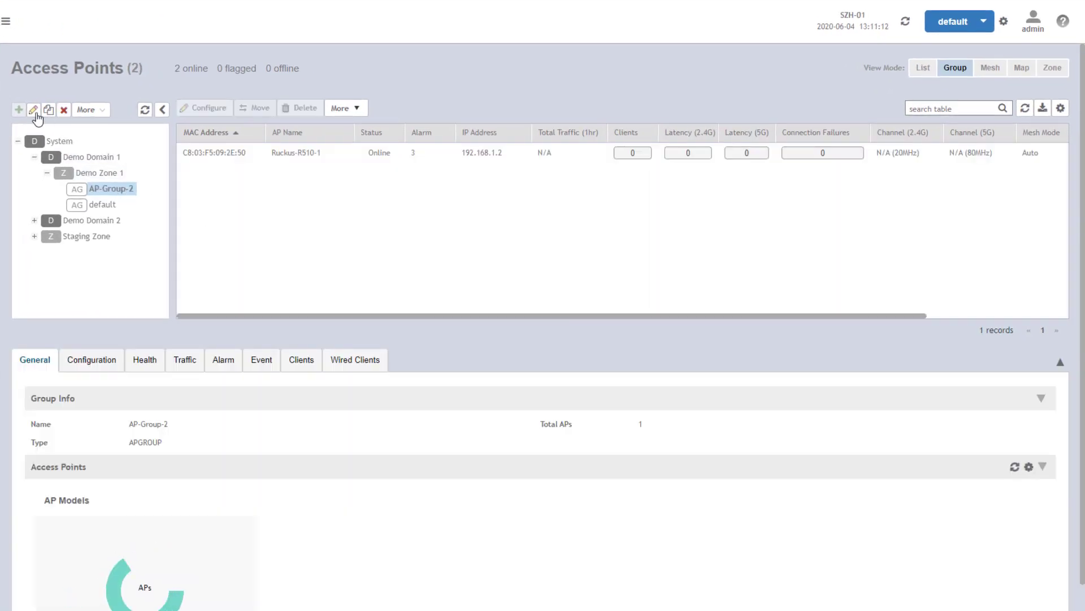
left_click(33, 110)
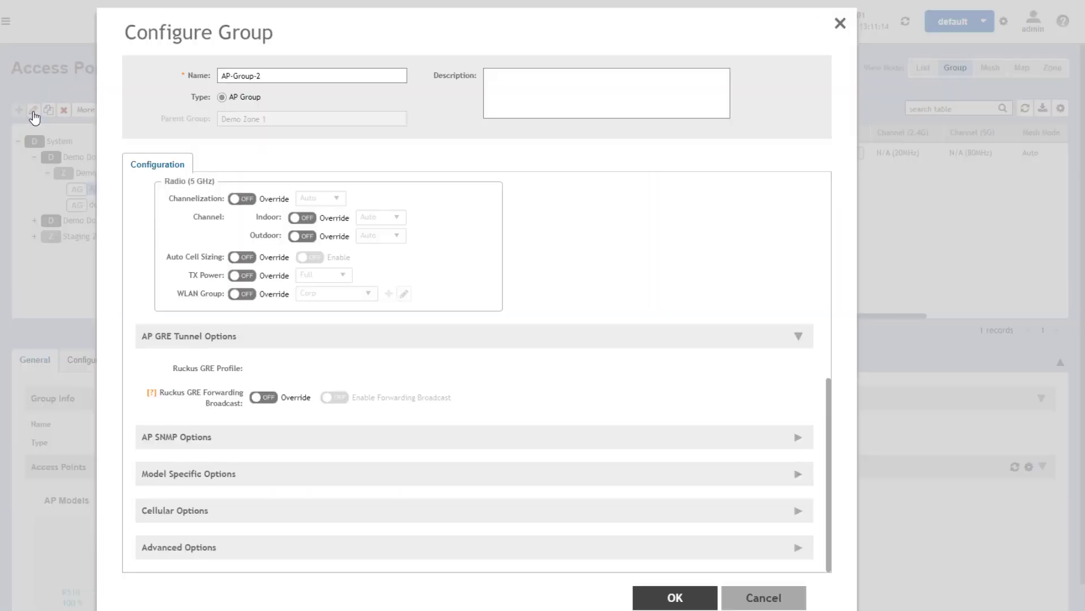
mouse_move(635, 226)
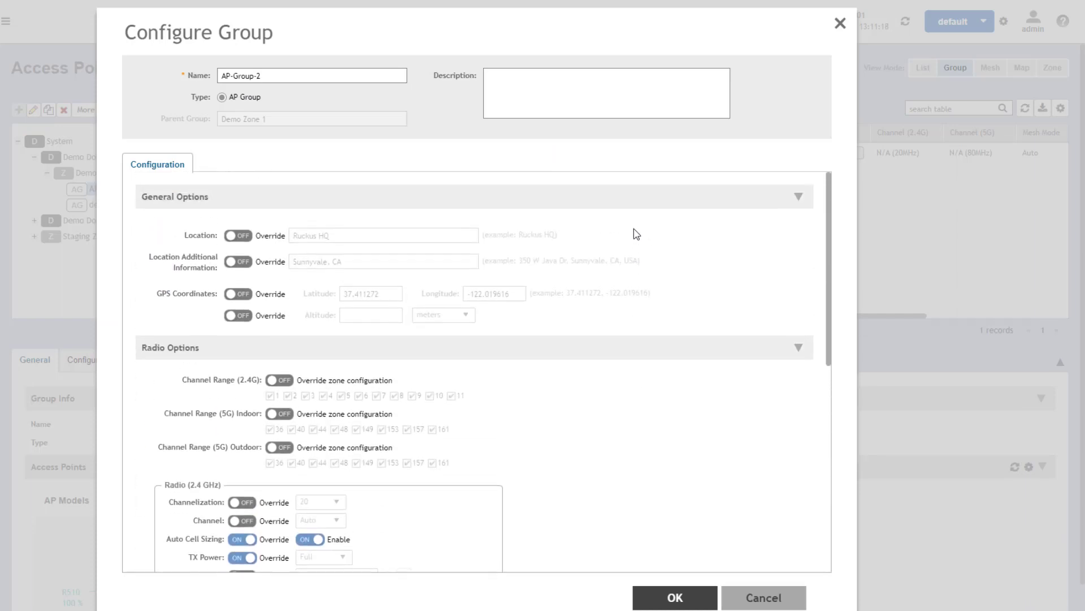
mouse_move(597, 251)
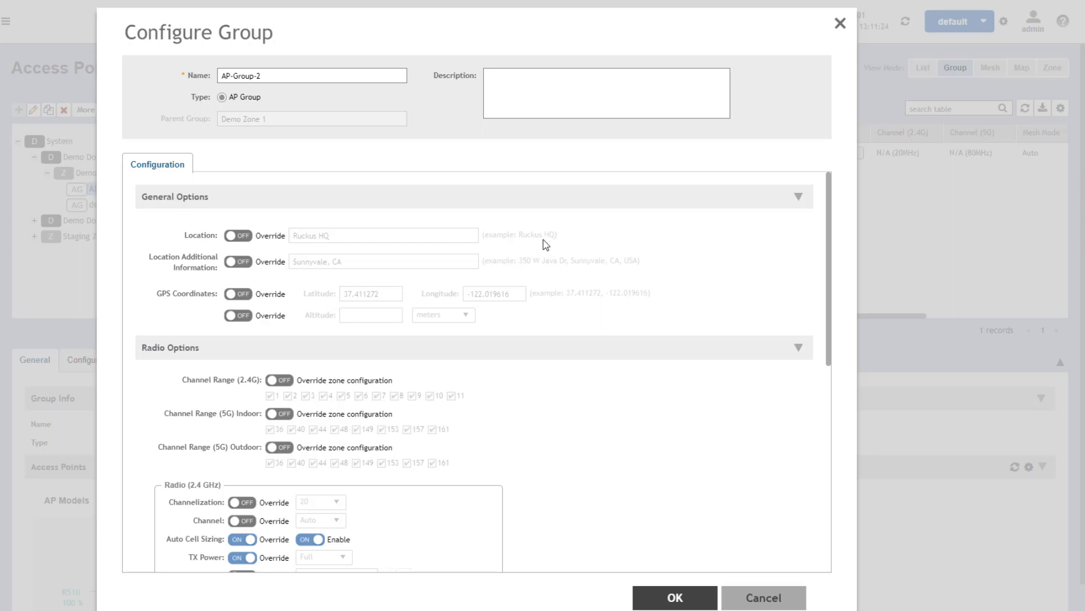
mouse_move(363, 337)
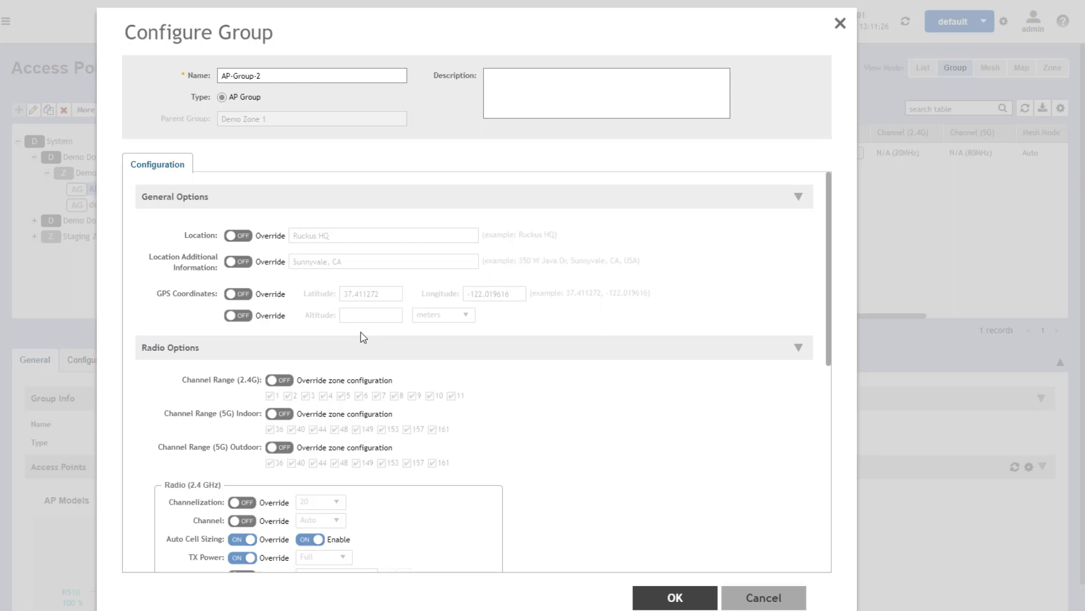
scroll("down", 3)
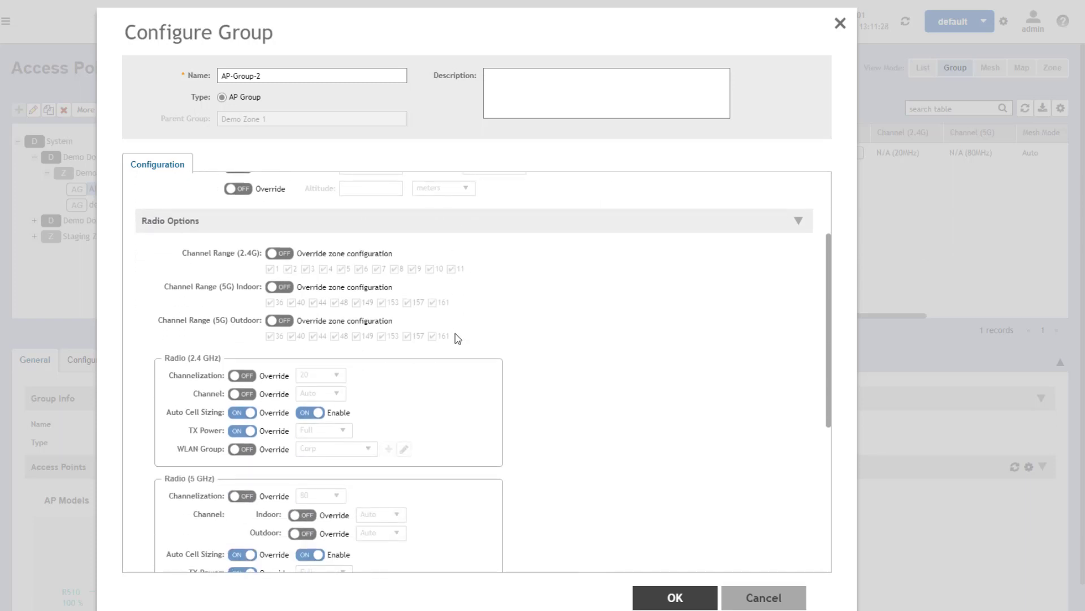
mouse_move(320, 428)
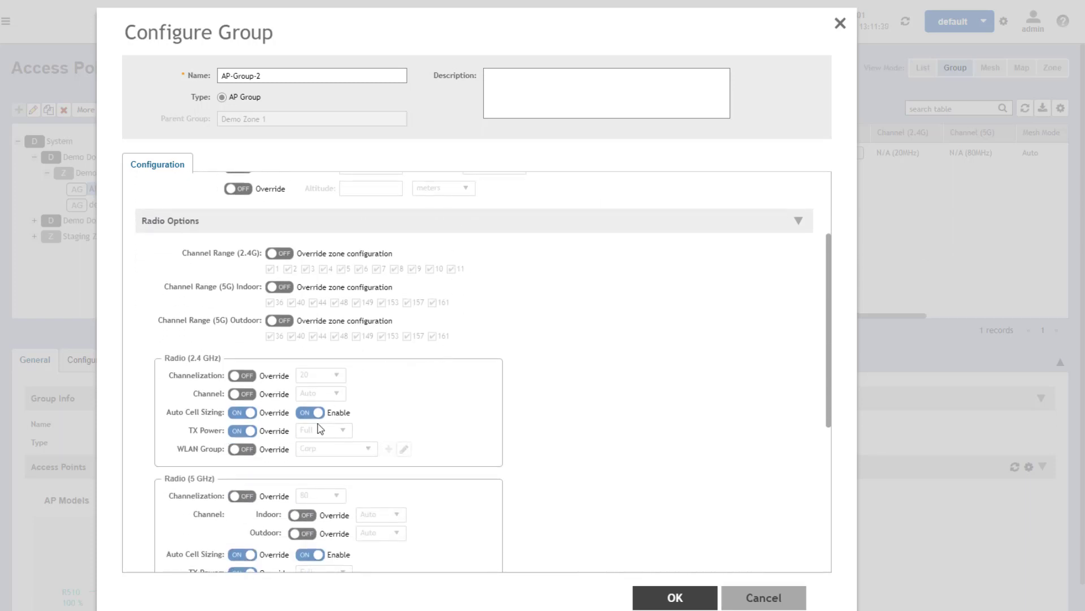
scroll("down", 3)
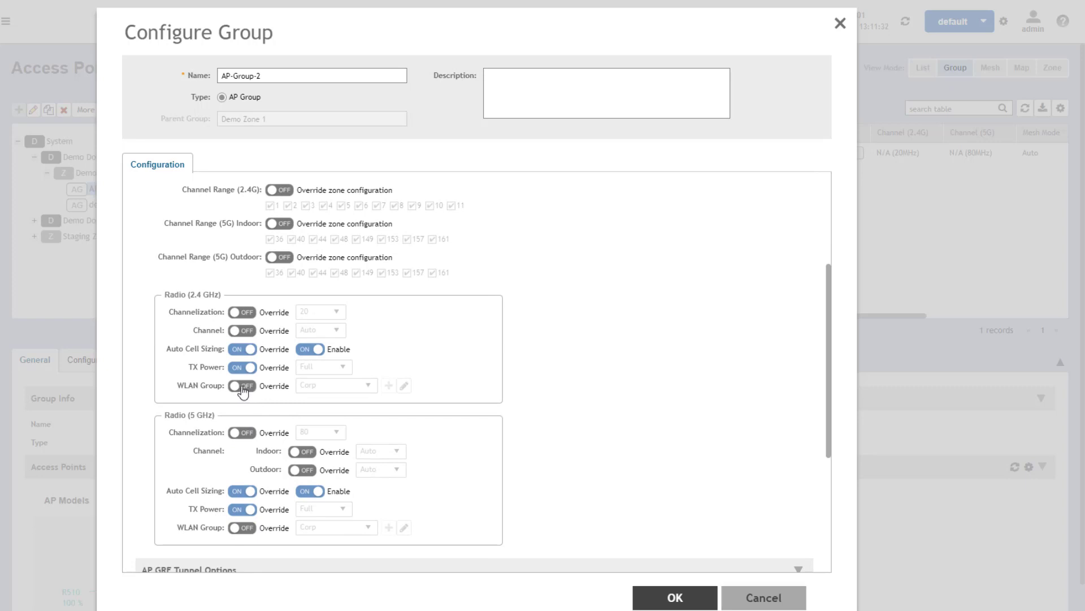
Enable WLAN Group Override with Guest on both the 2.4 GHz and 5 GHz radios.
left_click(242, 386)
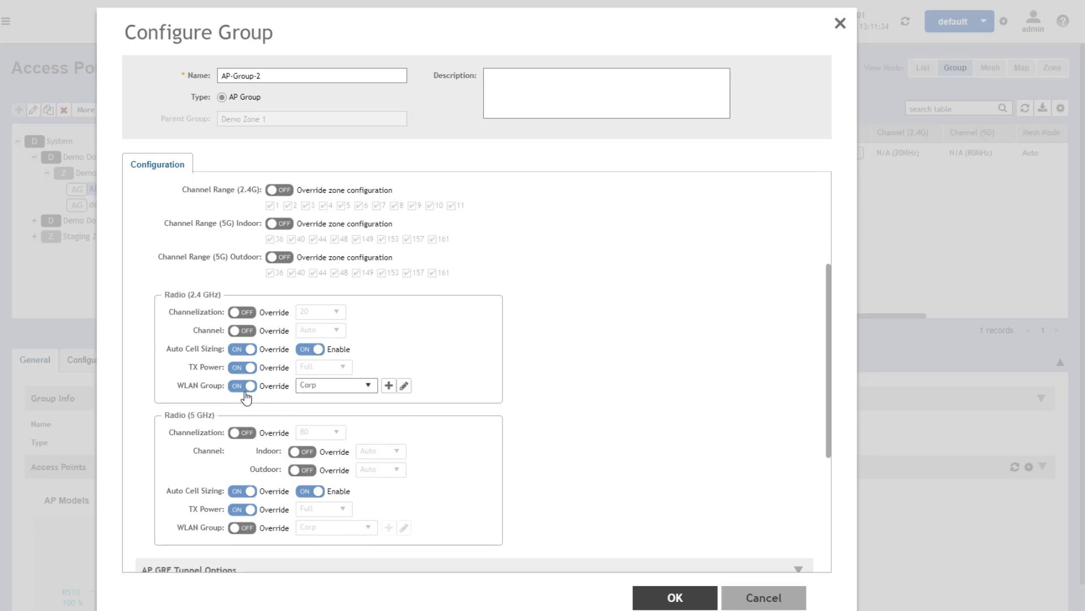
left_click(242, 528)
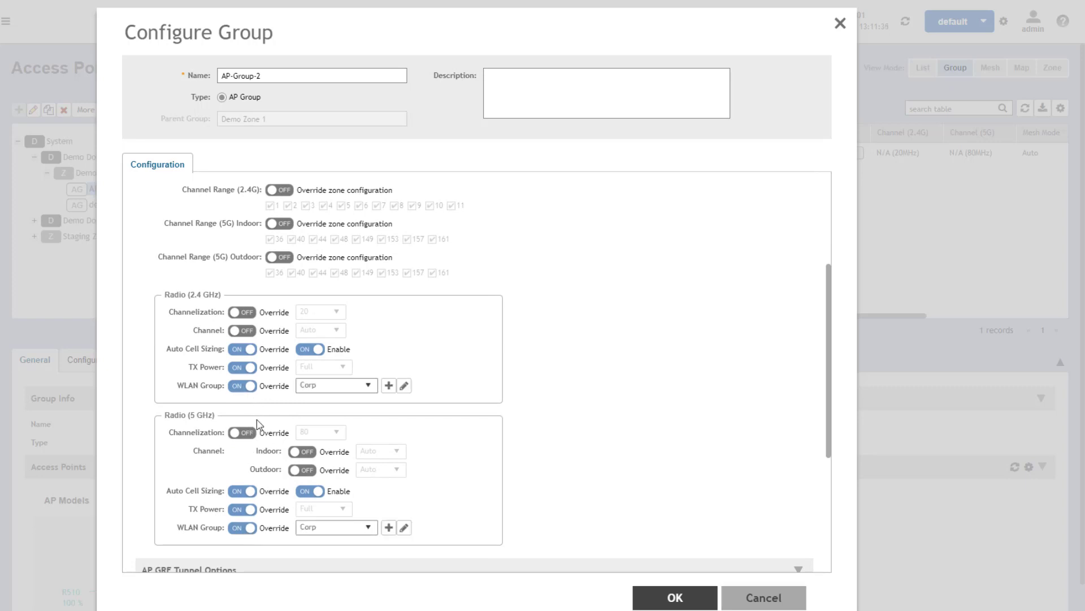
left_click(371, 385)
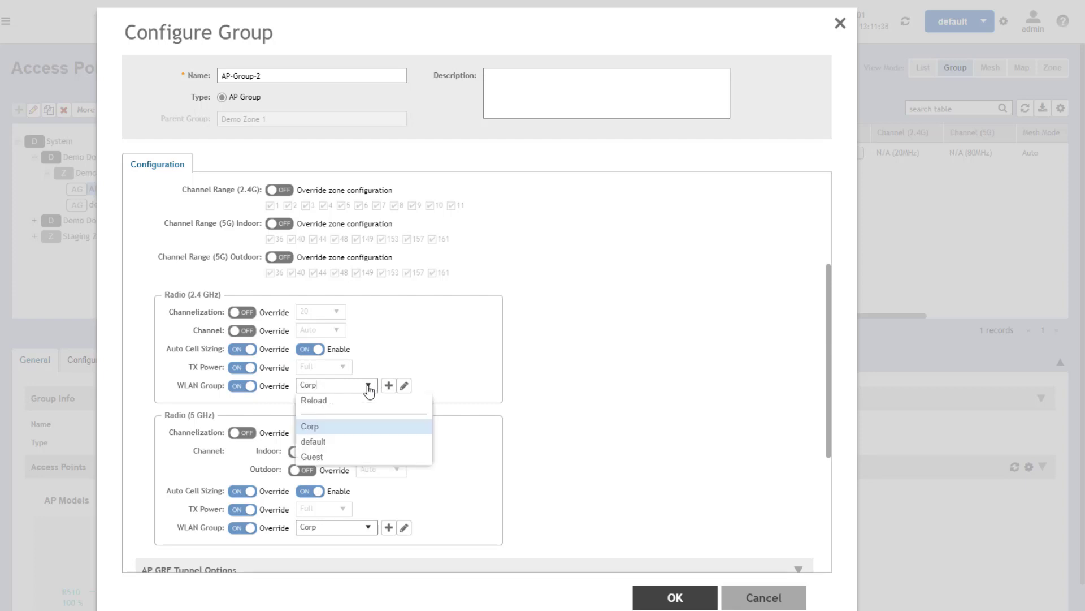
left_click(312, 455)
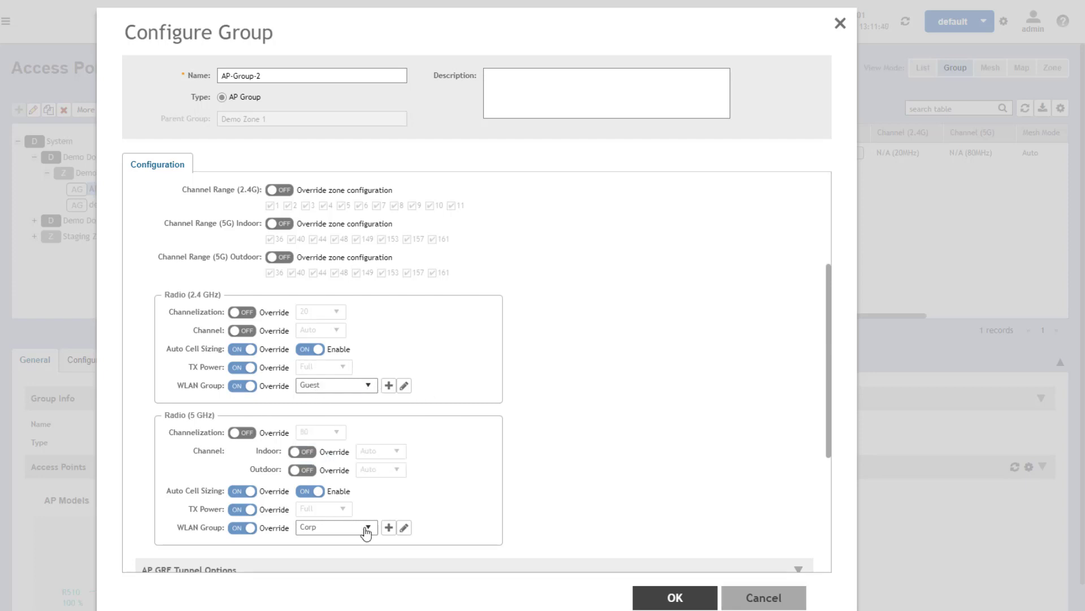
left_click(325, 526)
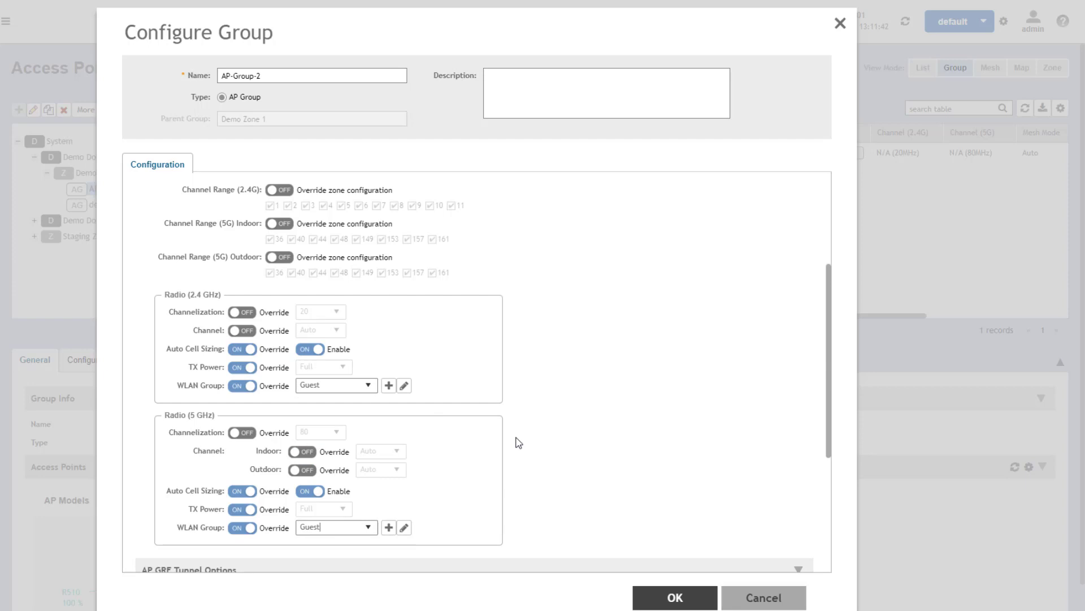
mouse_move(652, 402)
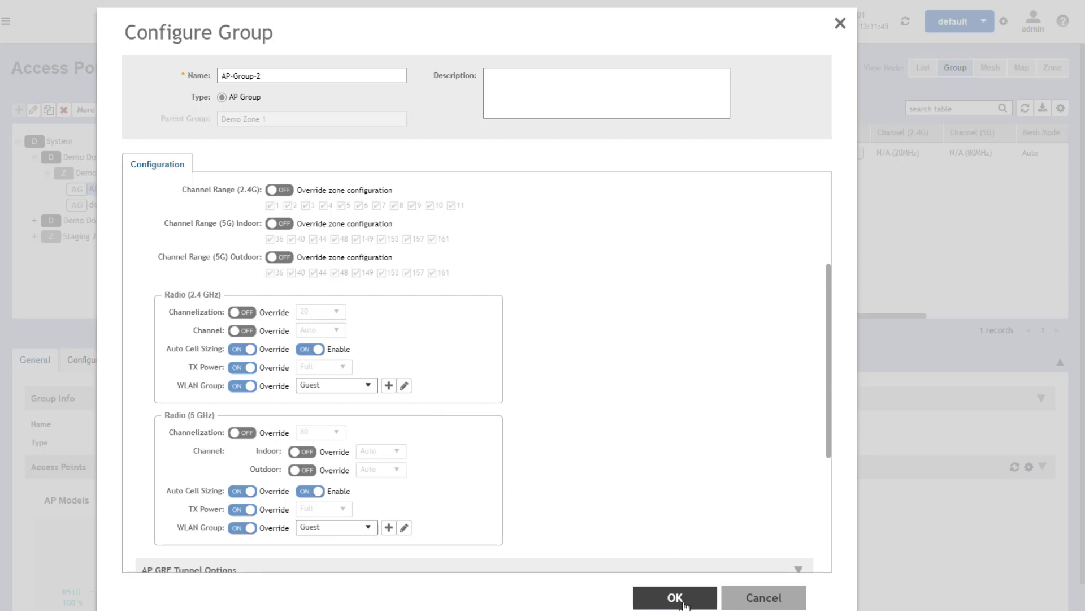
Save AP-Group-2's Guest overrides and review Ruckus-R510-1's WLANs table showing guest WLANs on both radios.
left_click(673, 597)
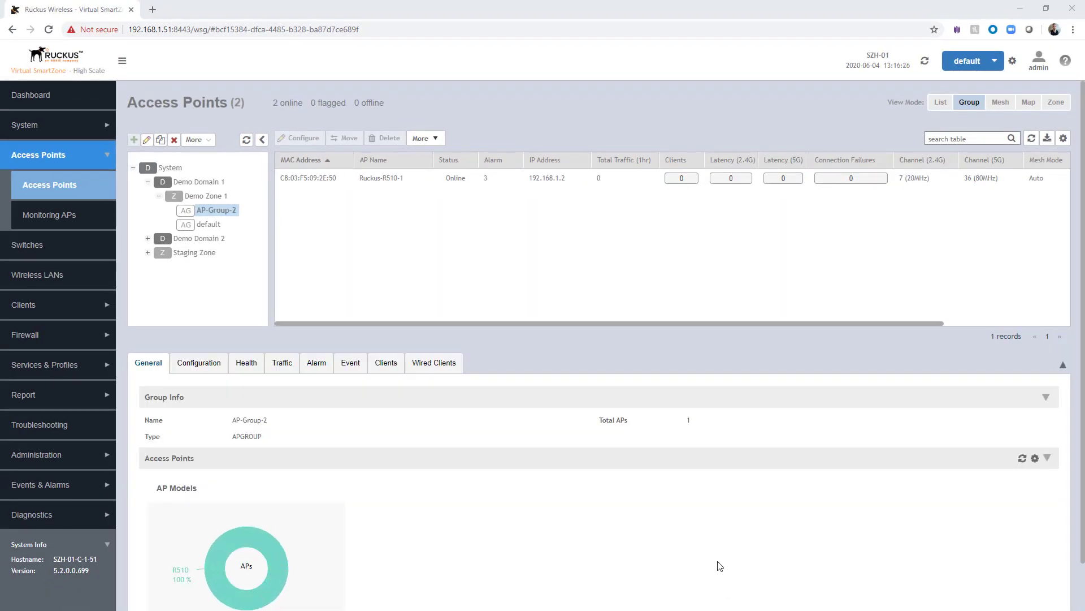
mouse_move(676, 540)
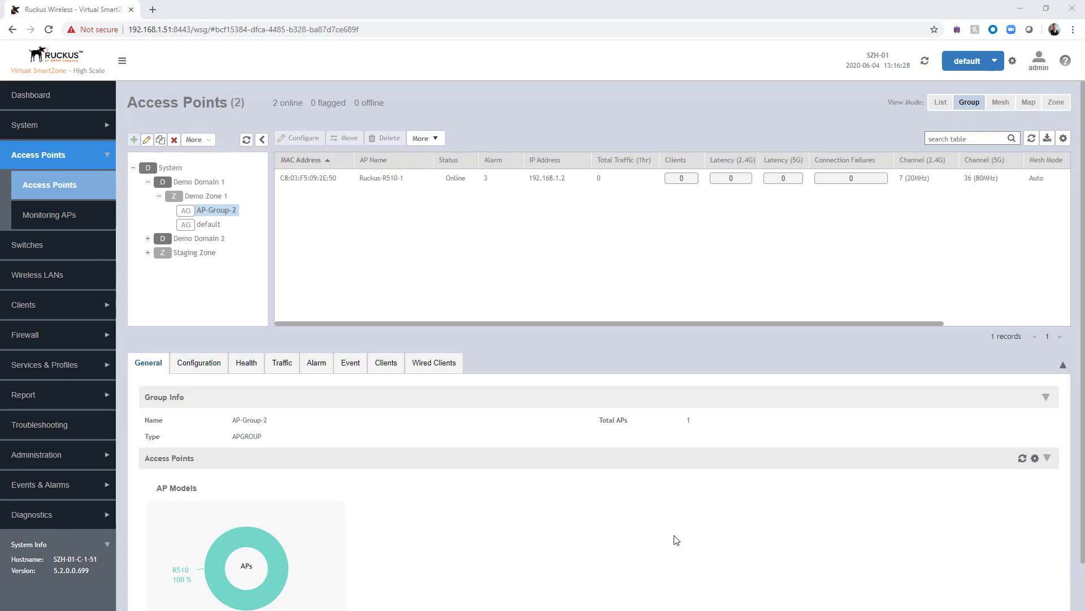
mouse_move(325, 196)
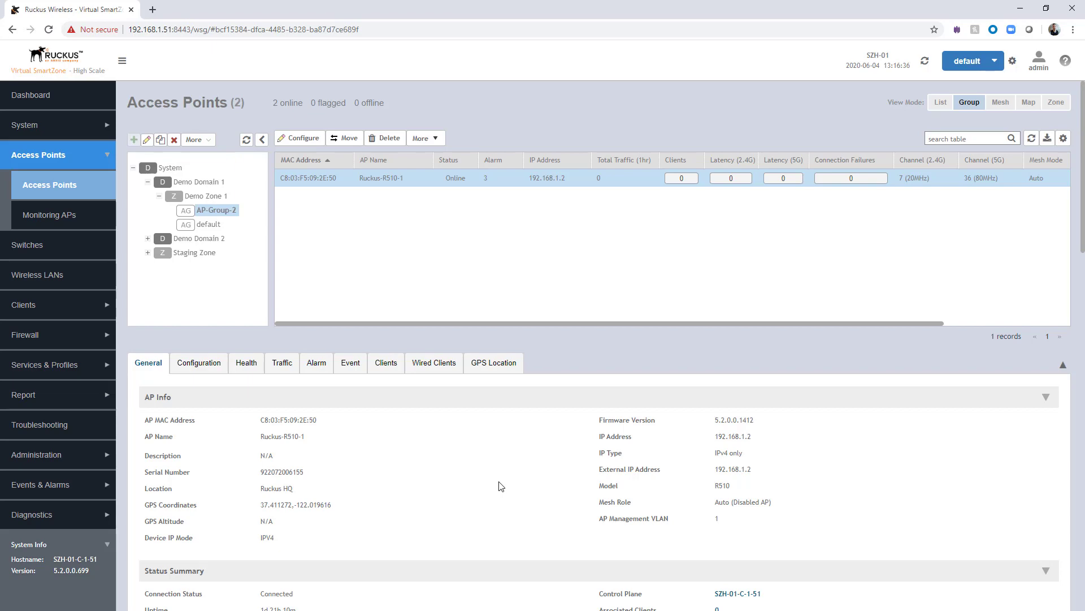
scroll("down", 3)
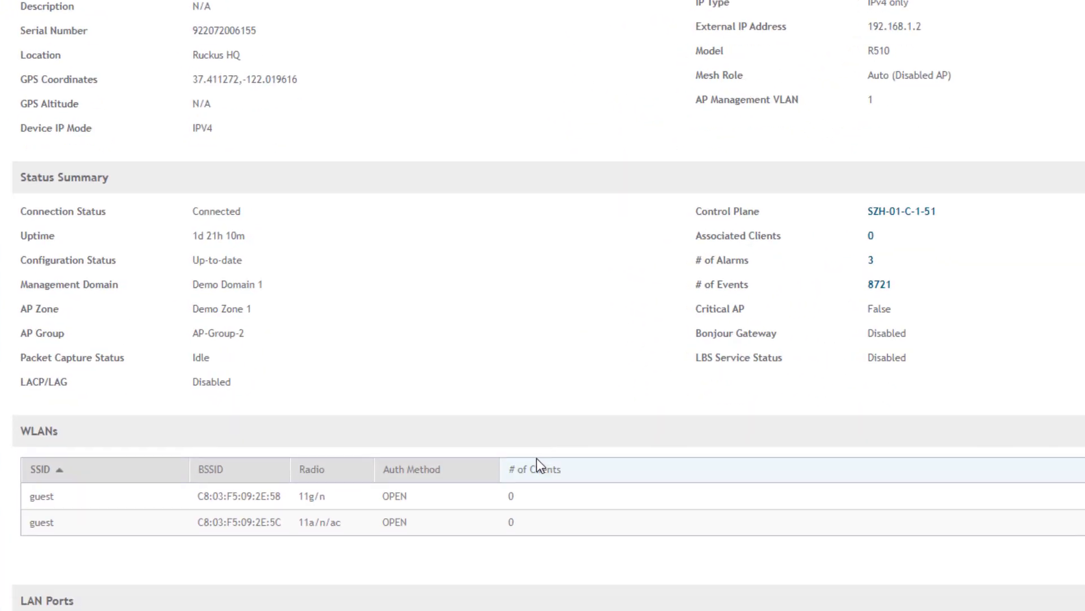
scroll("down", 3)
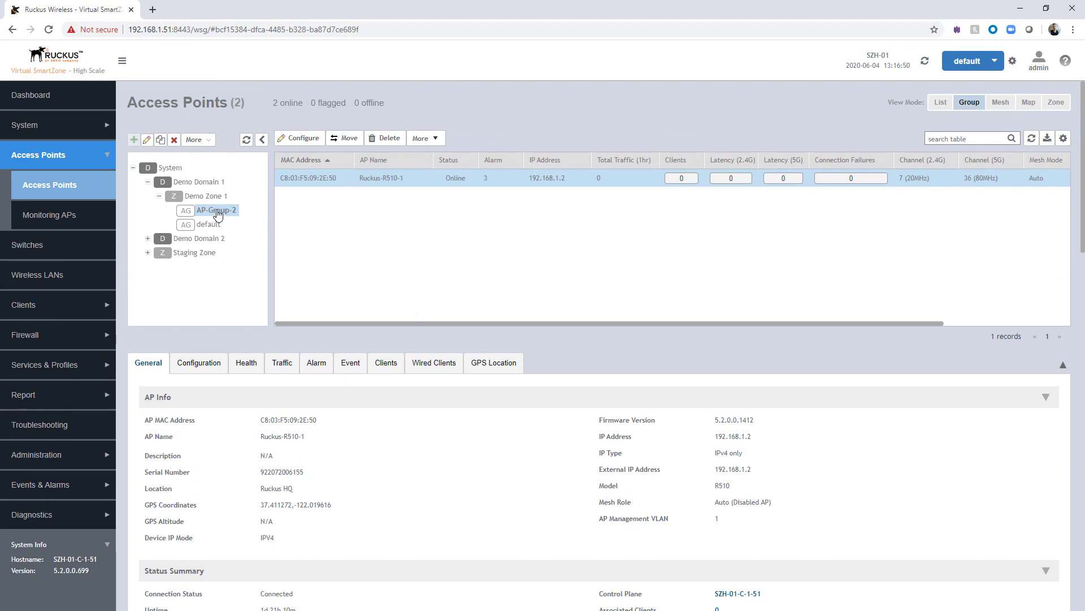
View AP-Group-2's Configuration tab down to Radio Specific Configuration showing Guest on both radios.
left_click(216, 210)
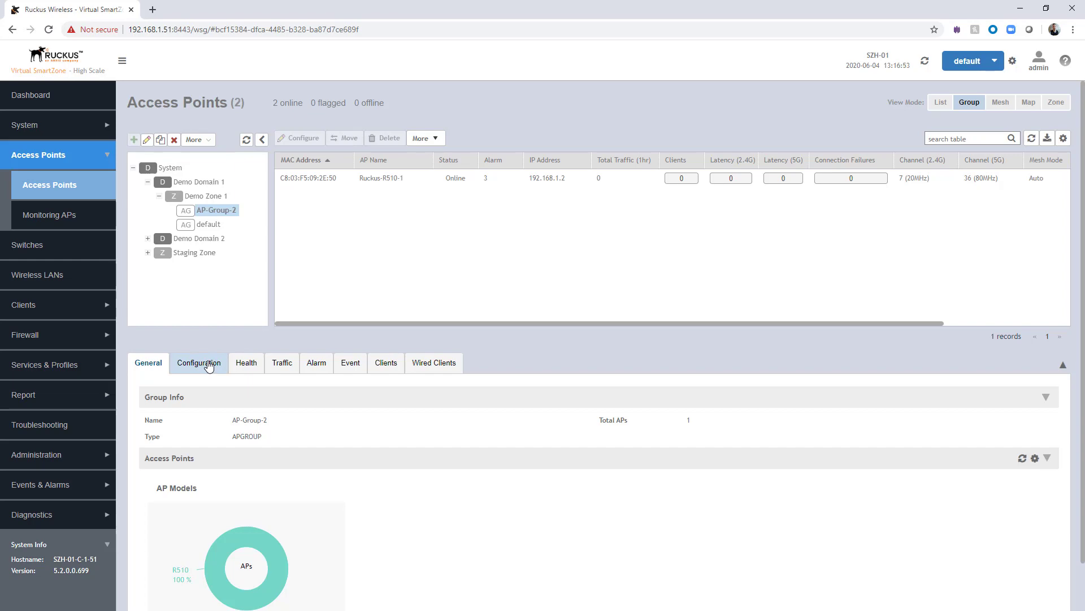
left_click(199, 363)
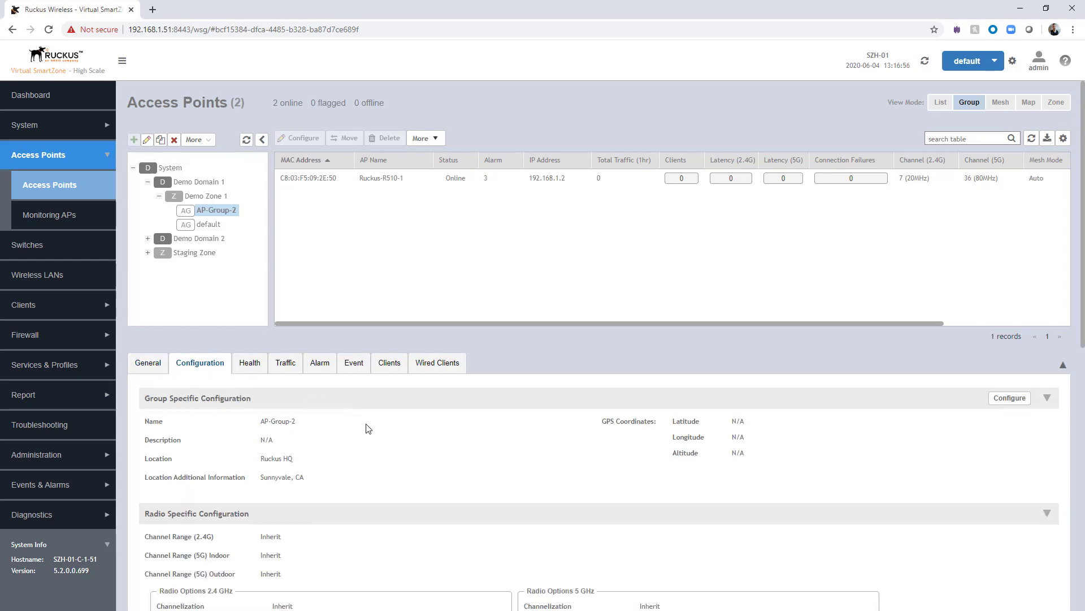
scroll("down", 3)
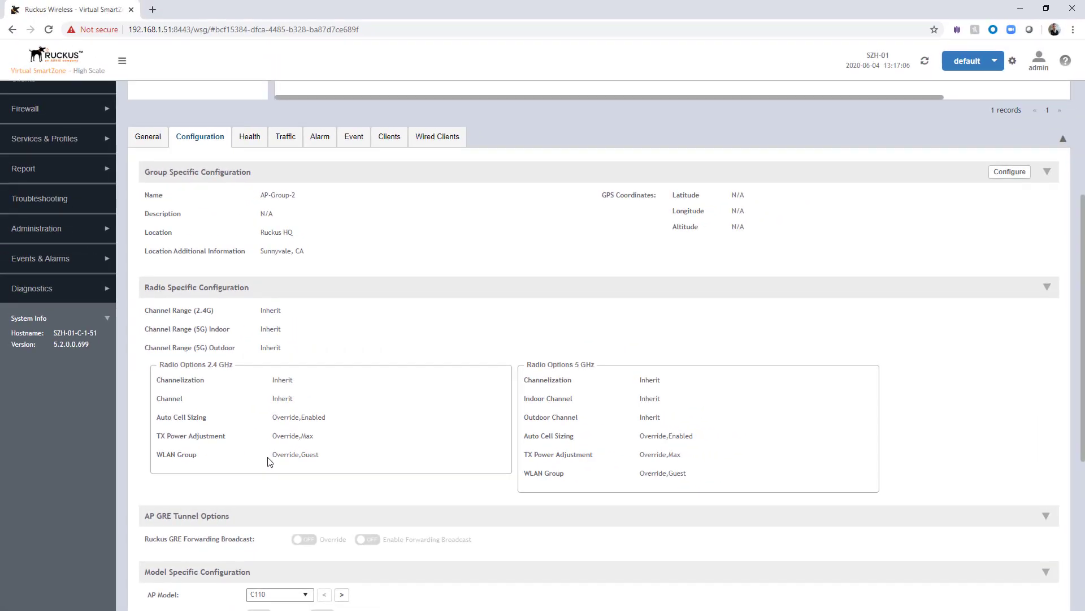
scroll("up", 3)
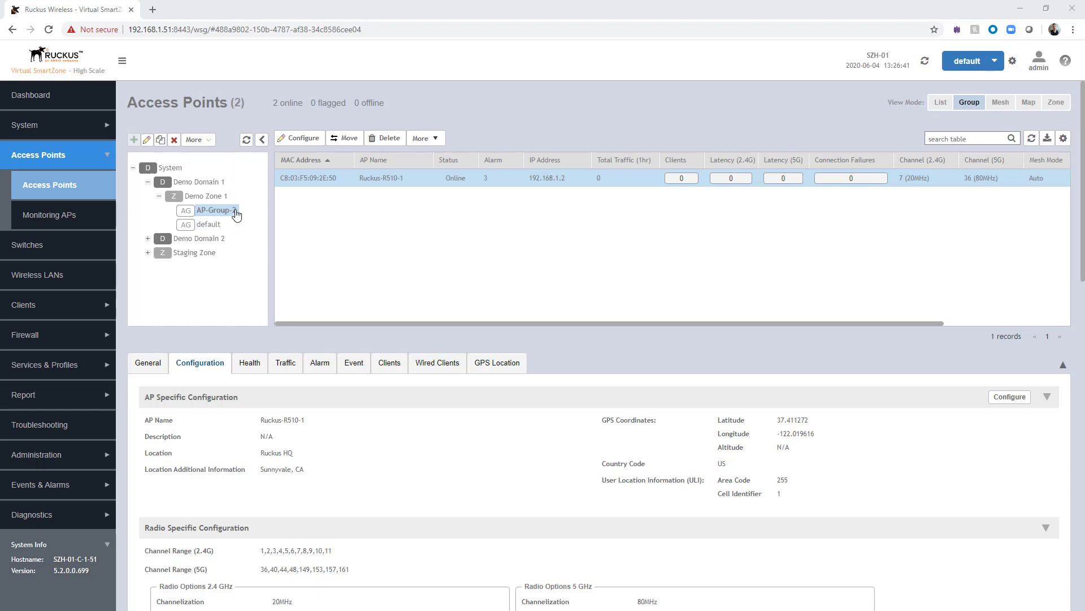
mouse_move(223, 215)
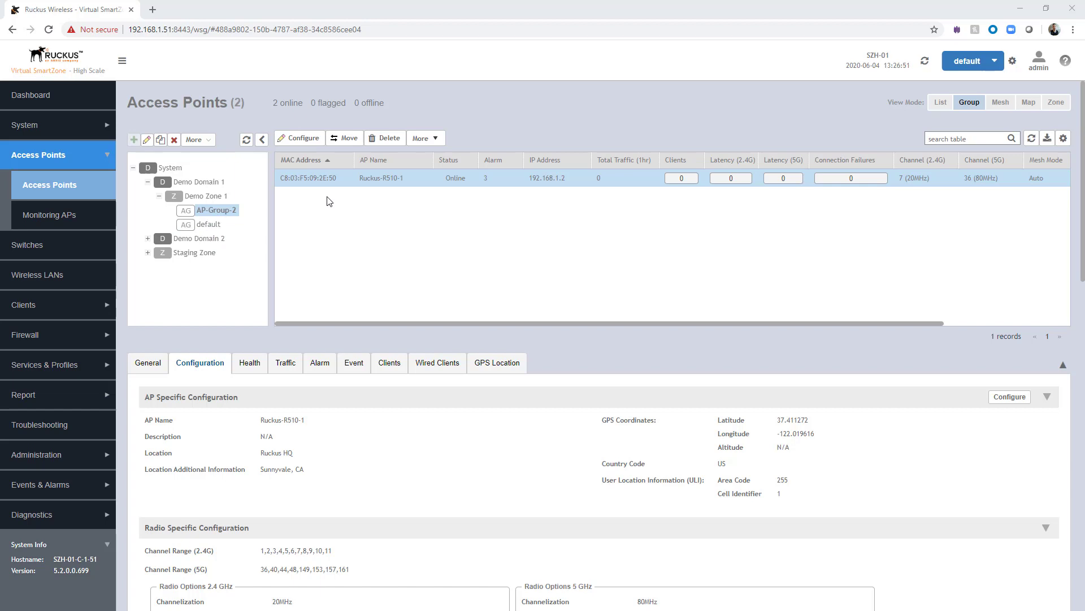
mouse_move(328, 186)
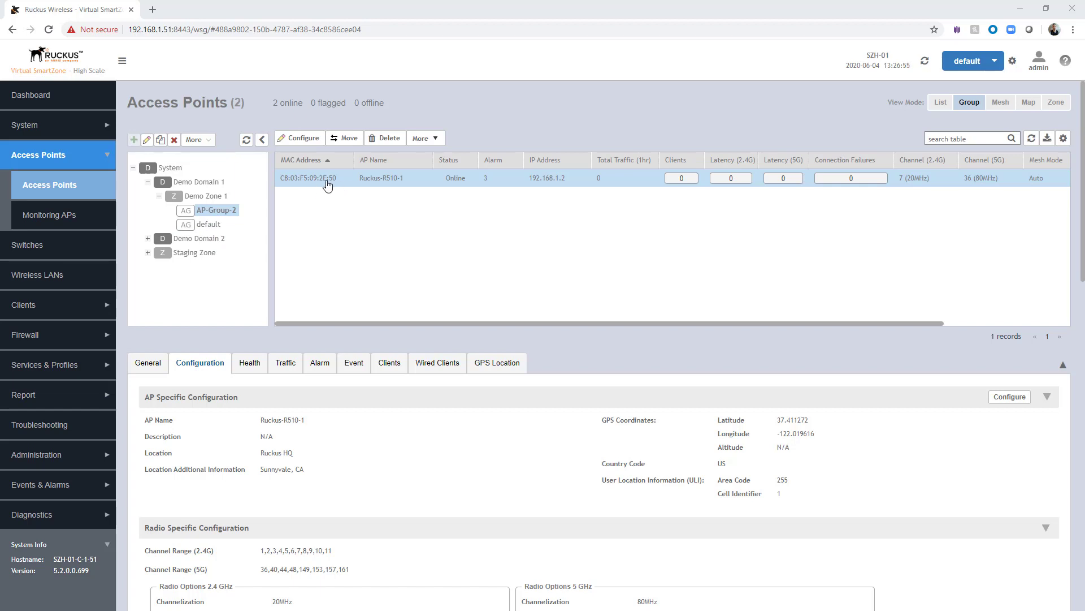
mouse_move(265, 217)
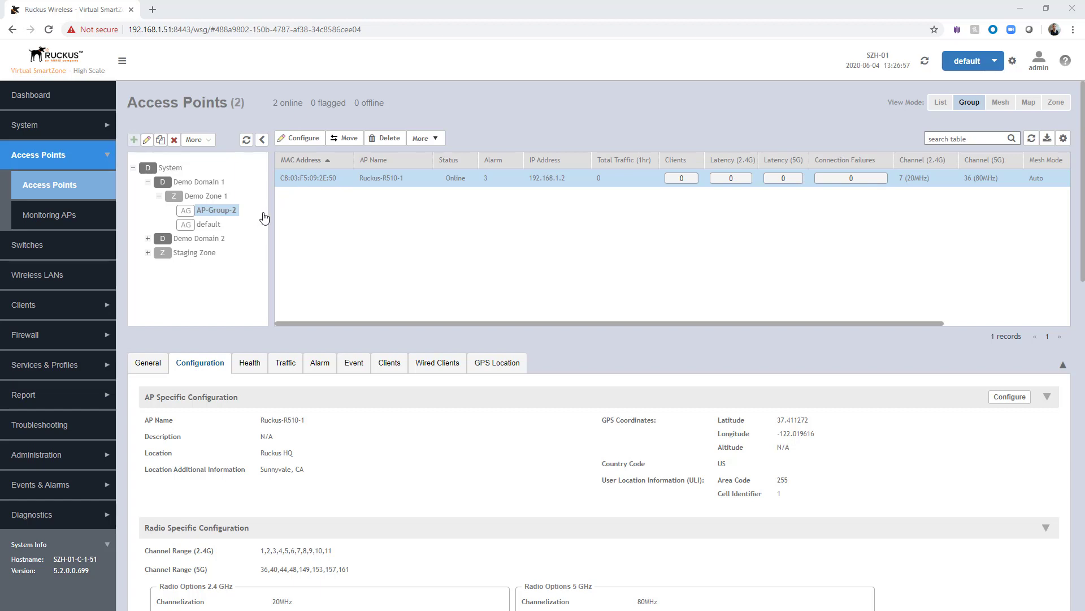
mouse_move(320, 187)
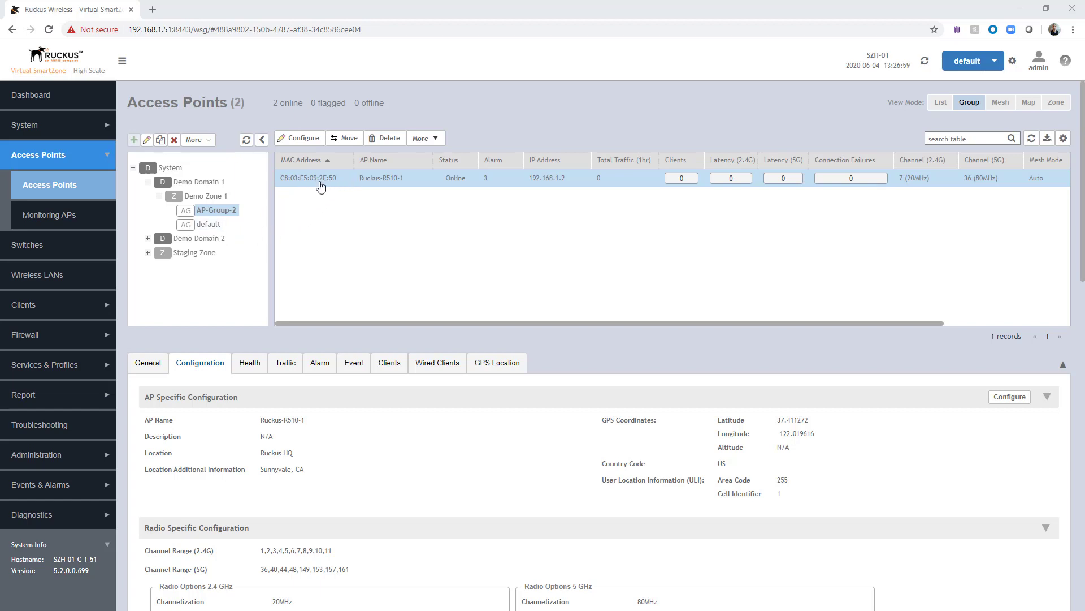
mouse_move(304, 192)
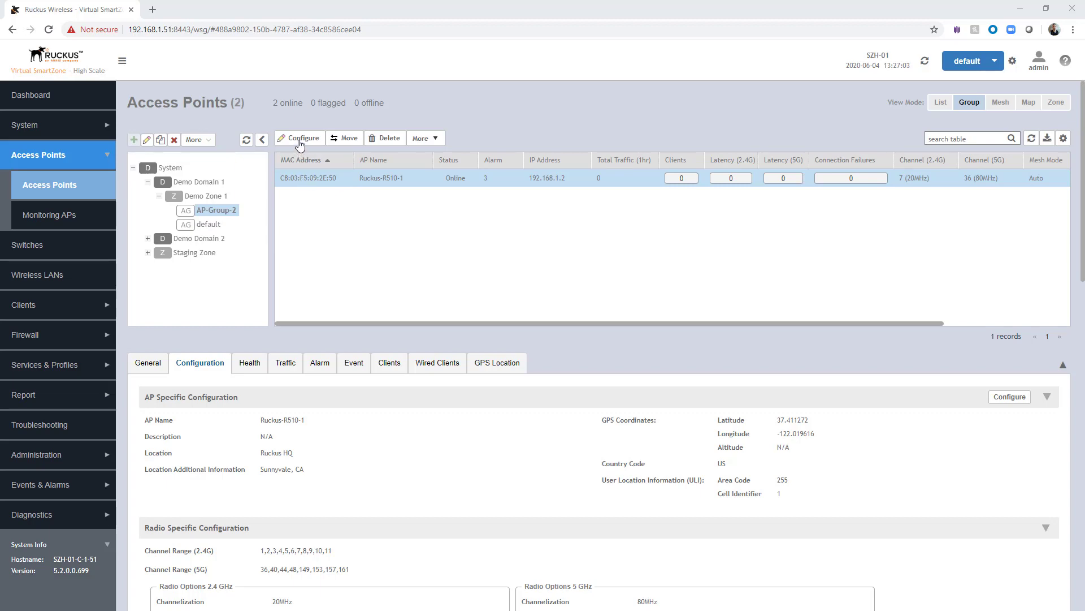
left_click(298, 138)
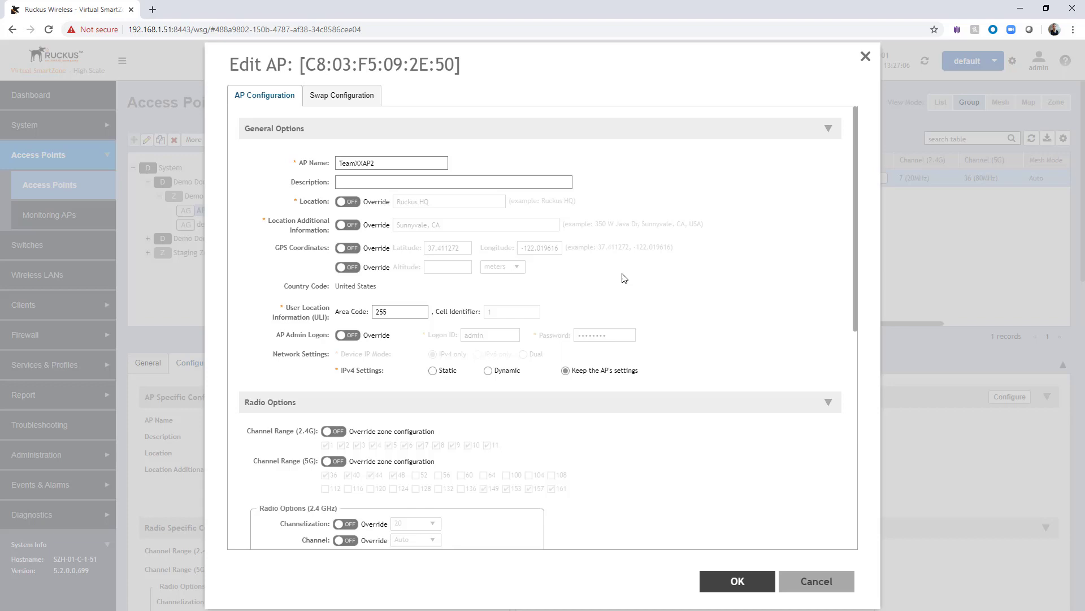
scroll("down", 3)
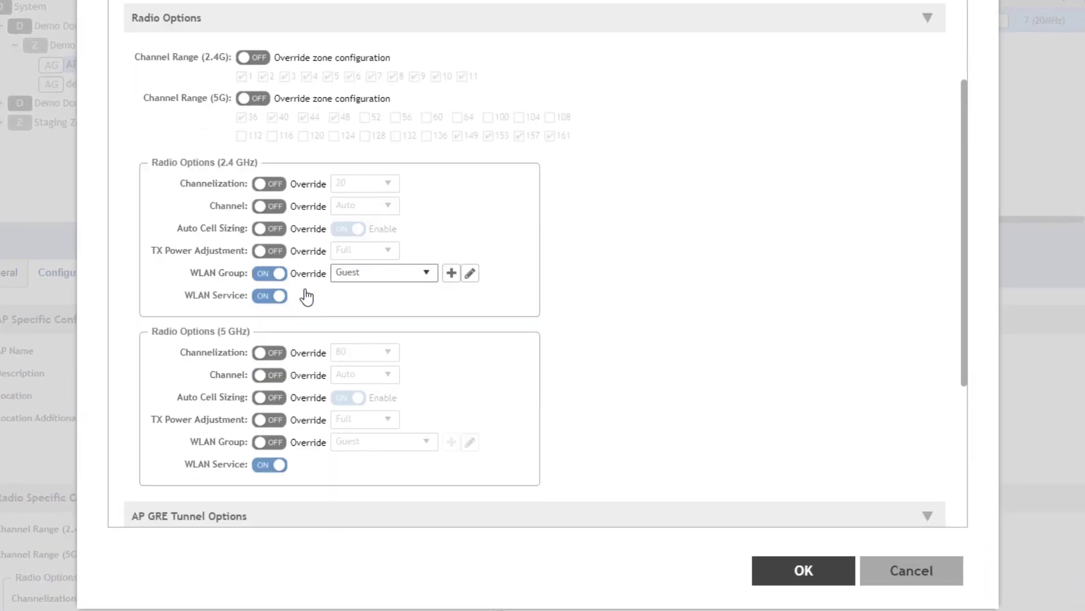
left_click(269, 442)
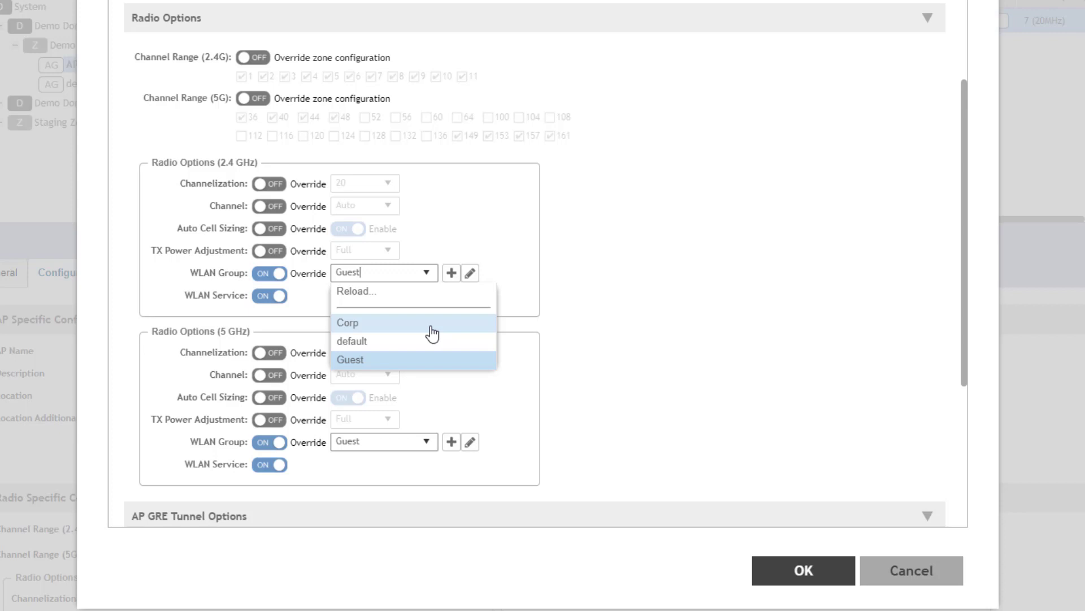
mouse_move(432, 343)
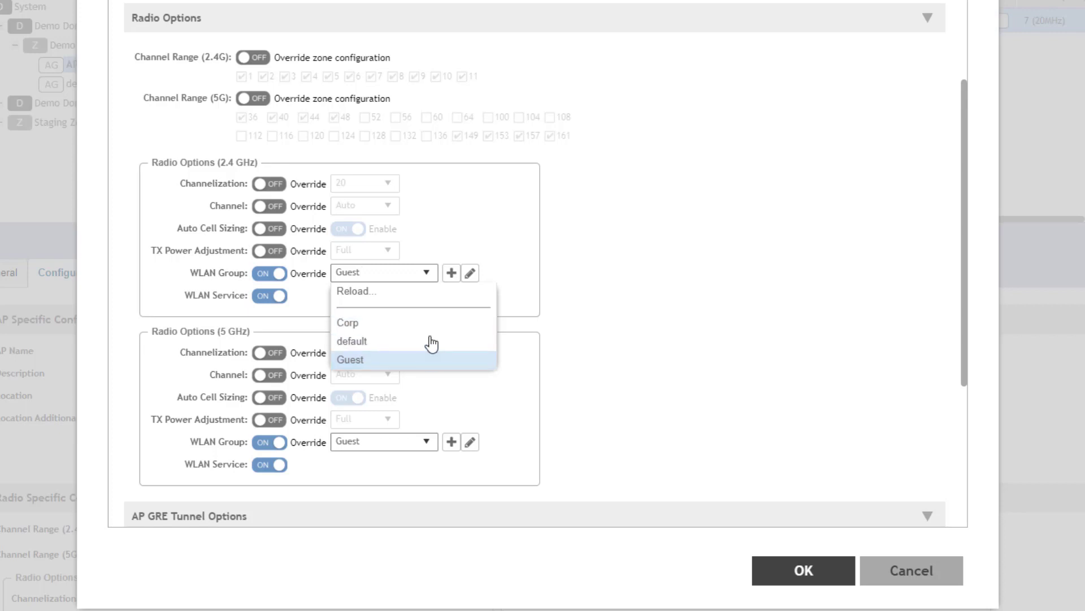
mouse_move(501, 212)
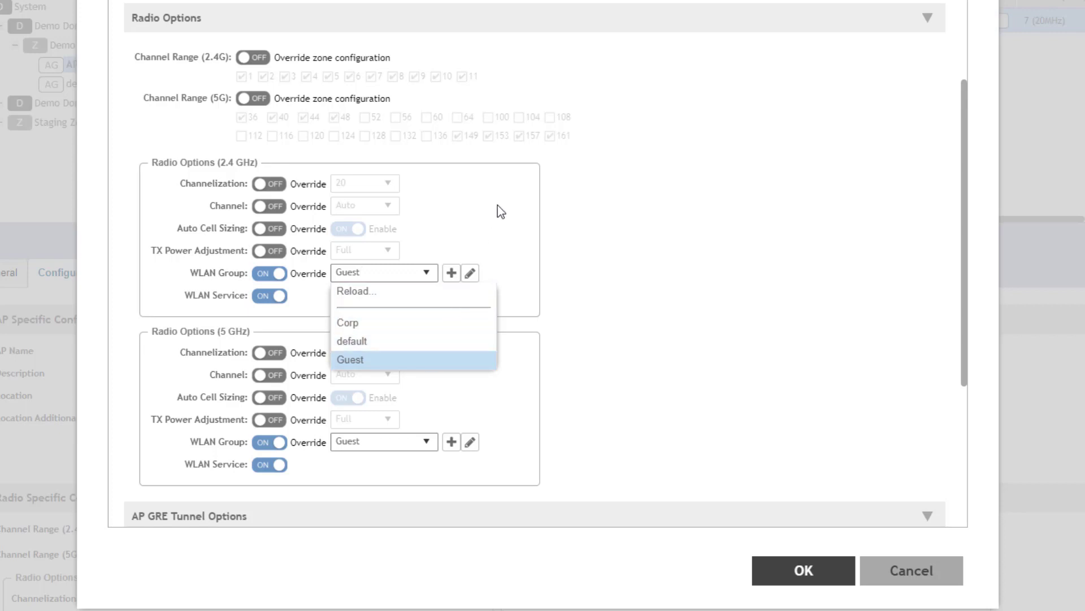
left_click(350, 359)
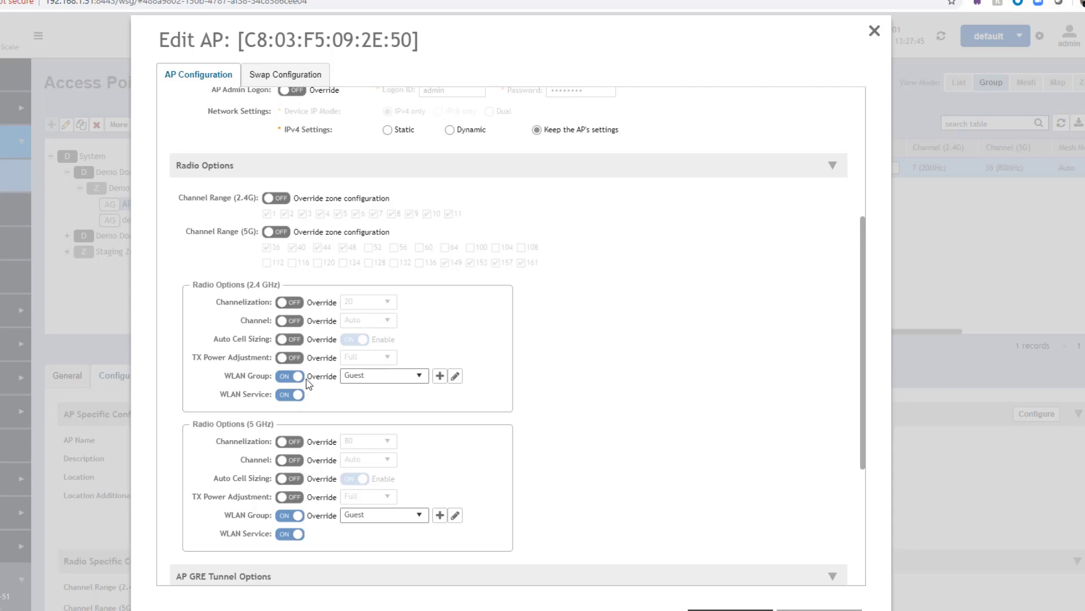
mouse_move(544, 403)
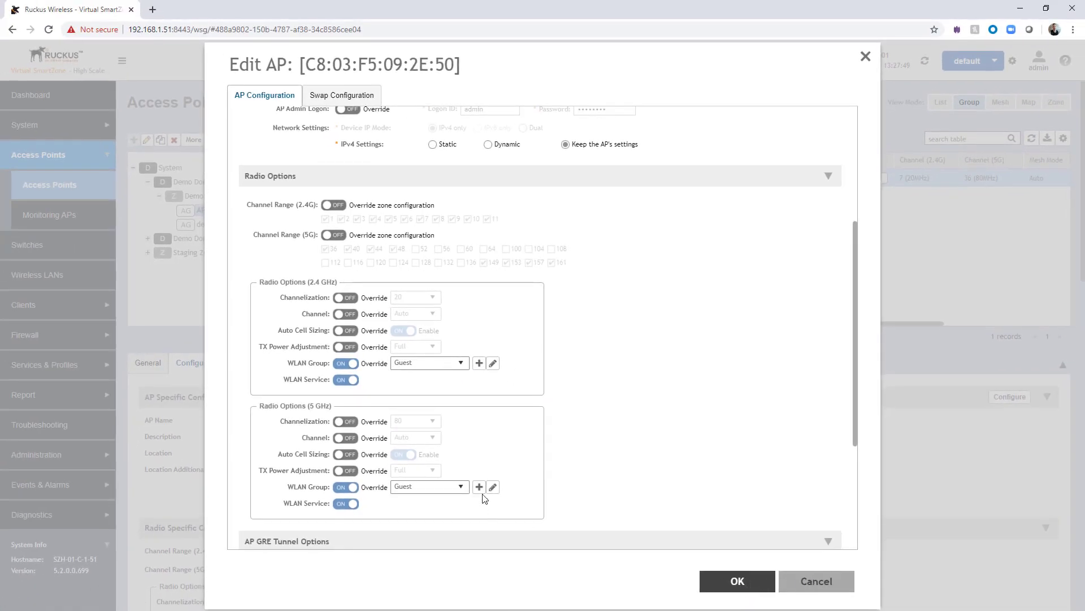
mouse_move(815, 581)
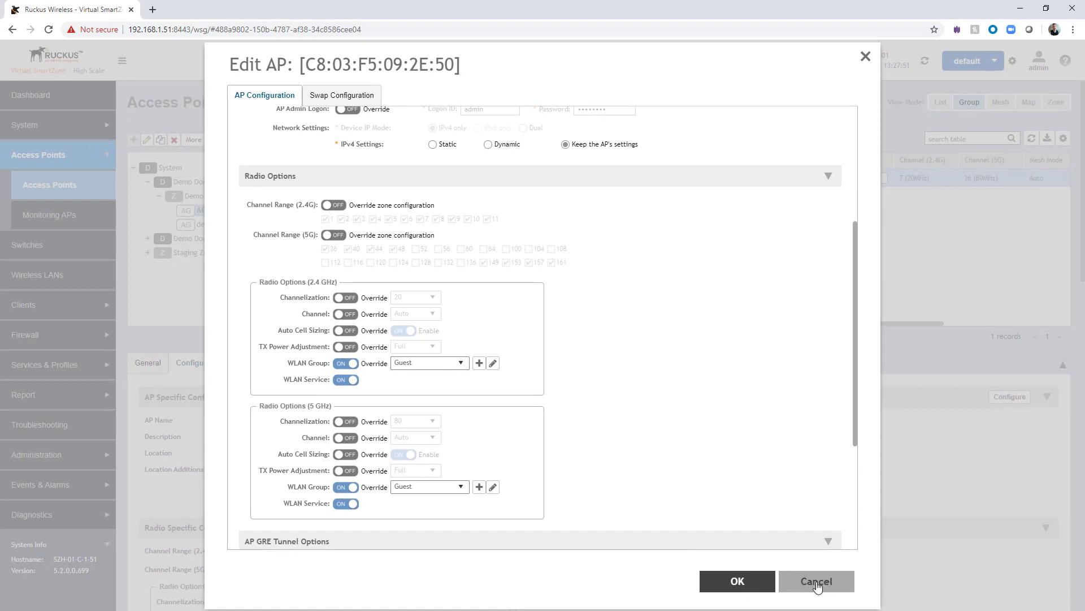
left_click(816, 581)
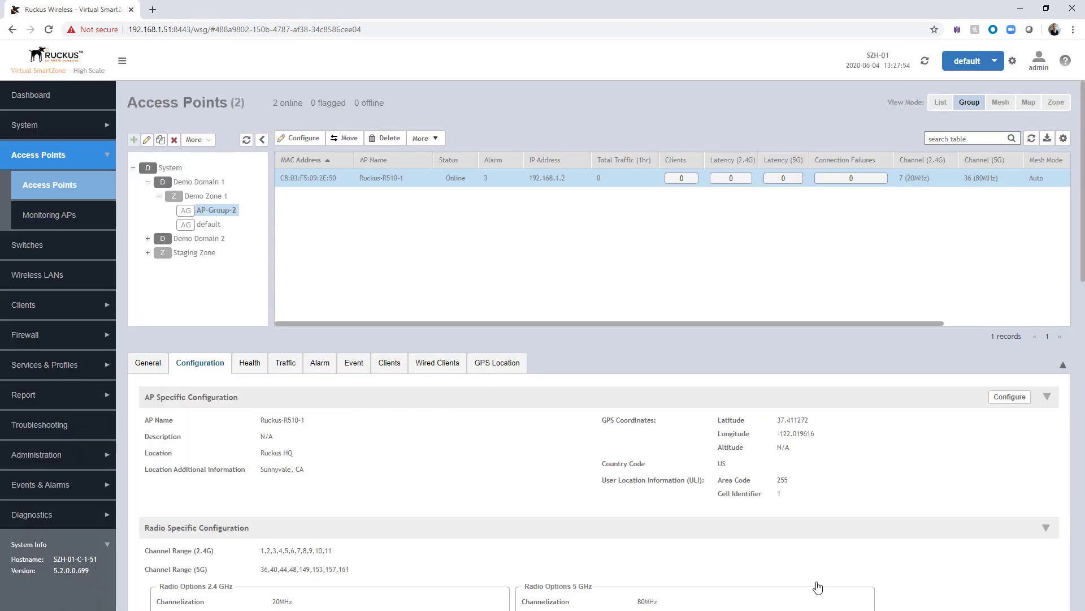